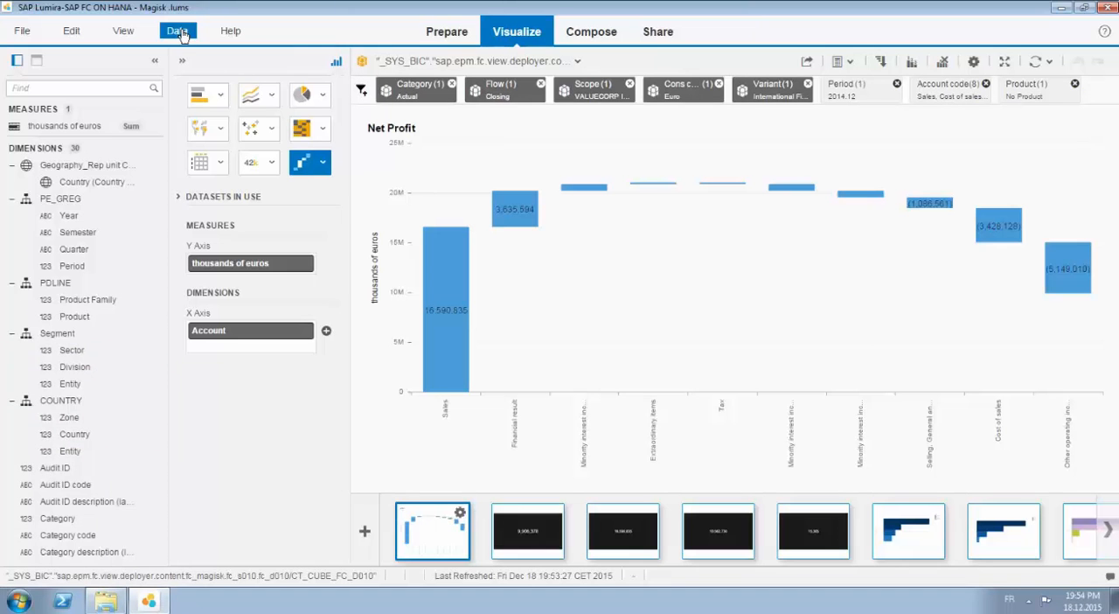
Open Edit data source and review the three measures, Consolidated amount and Converted amount.
{"action": "left_click", "coordinate": [177, 30]}
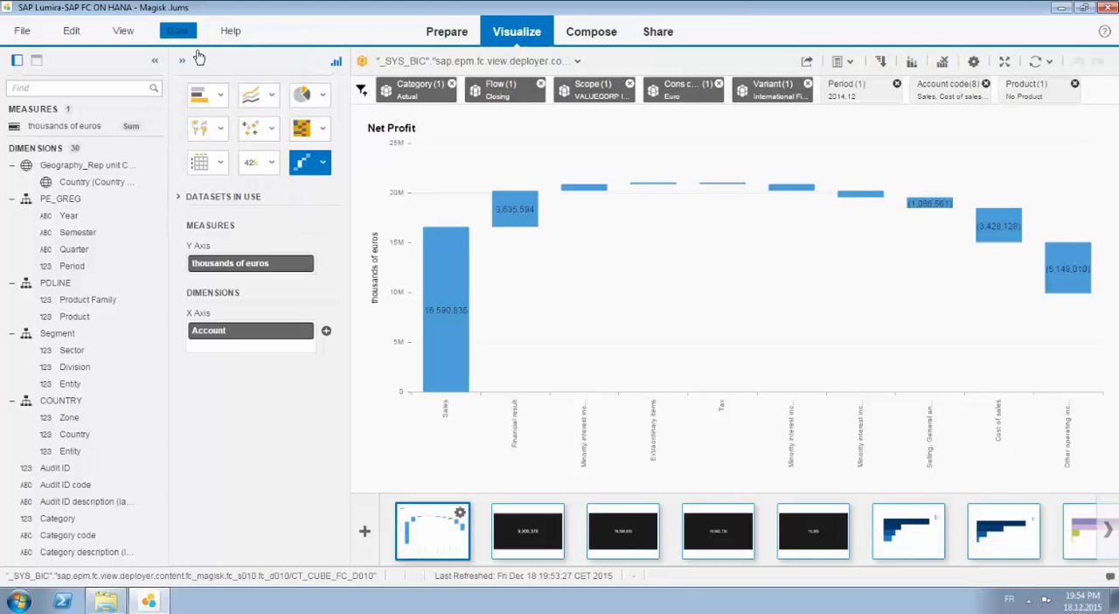
{"action": "left_click", "coordinate": [177, 30]}
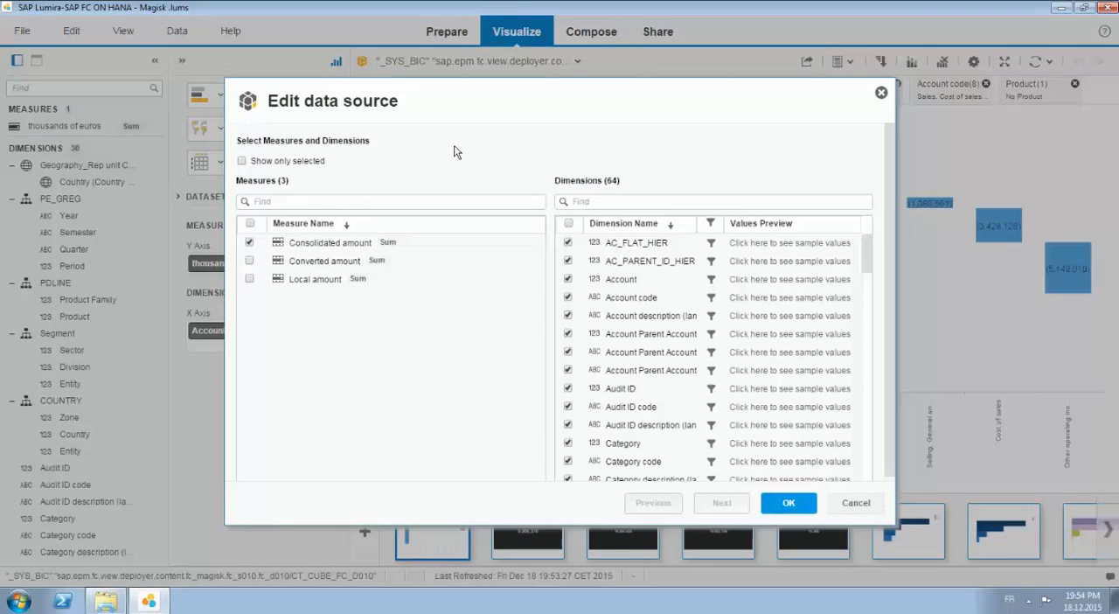
{"action": "mouse_move", "coordinate": [475, 168]}
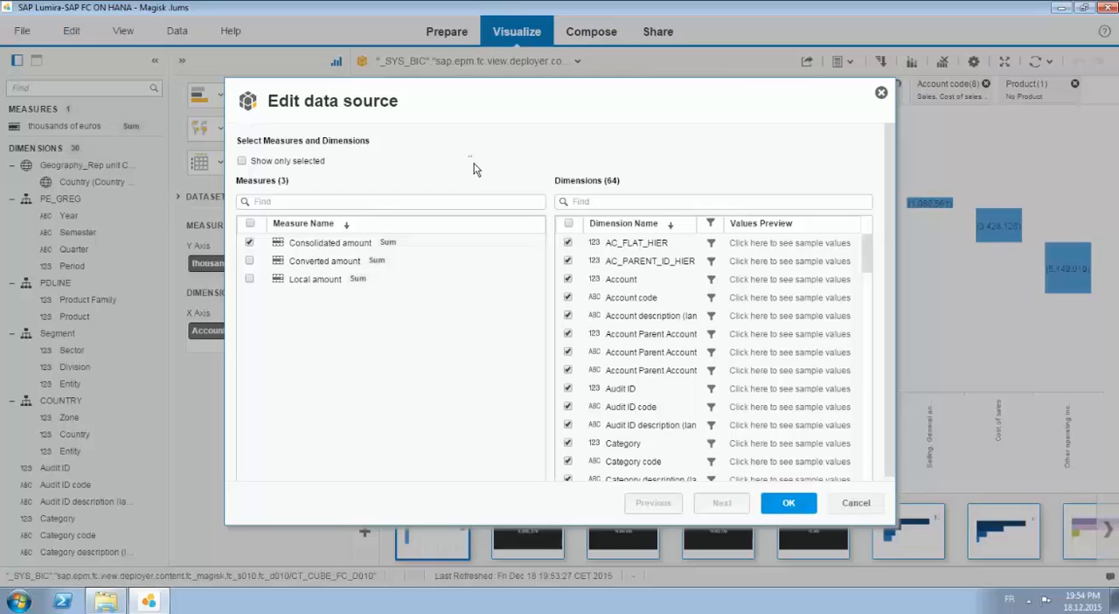
{"action": "left_click", "coordinate": [329, 242]}
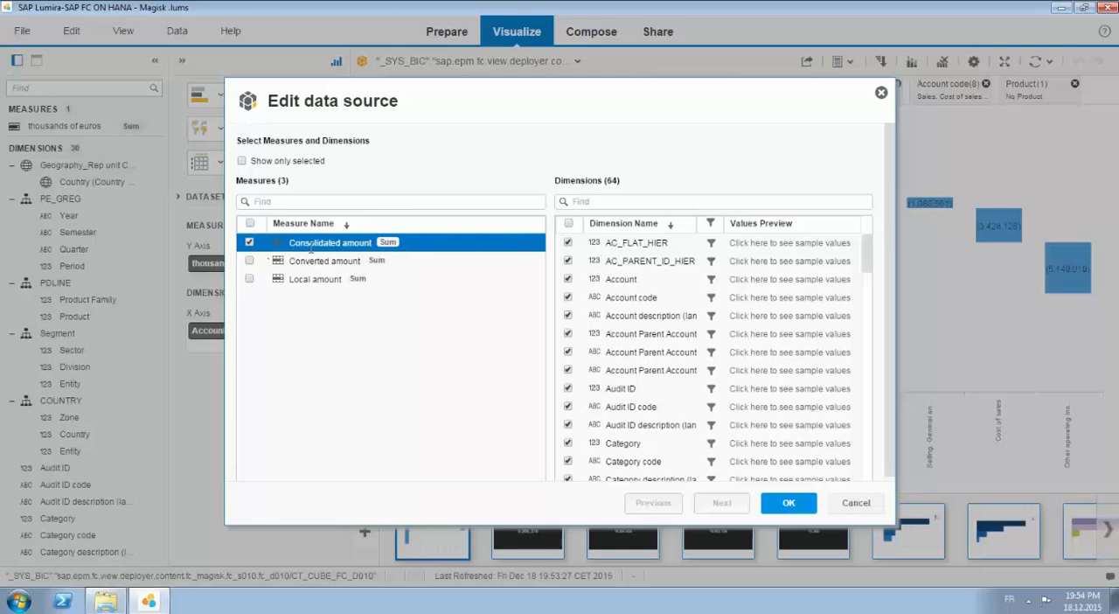
{"action": "left_click", "coordinate": [323, 260]}
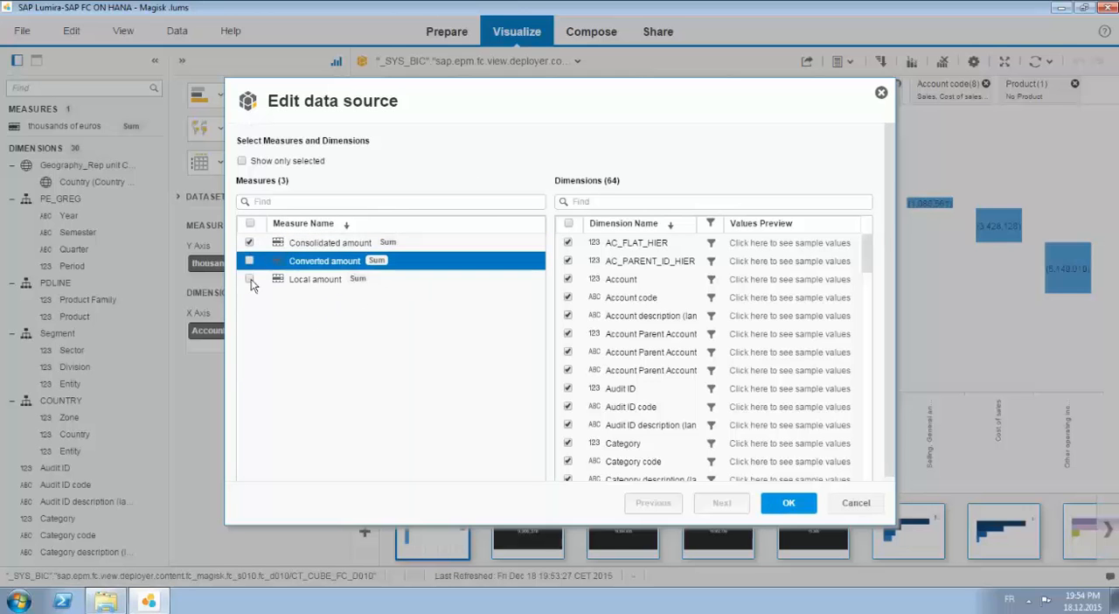
{"action": "left_click", "coordinate": [250, 261]}
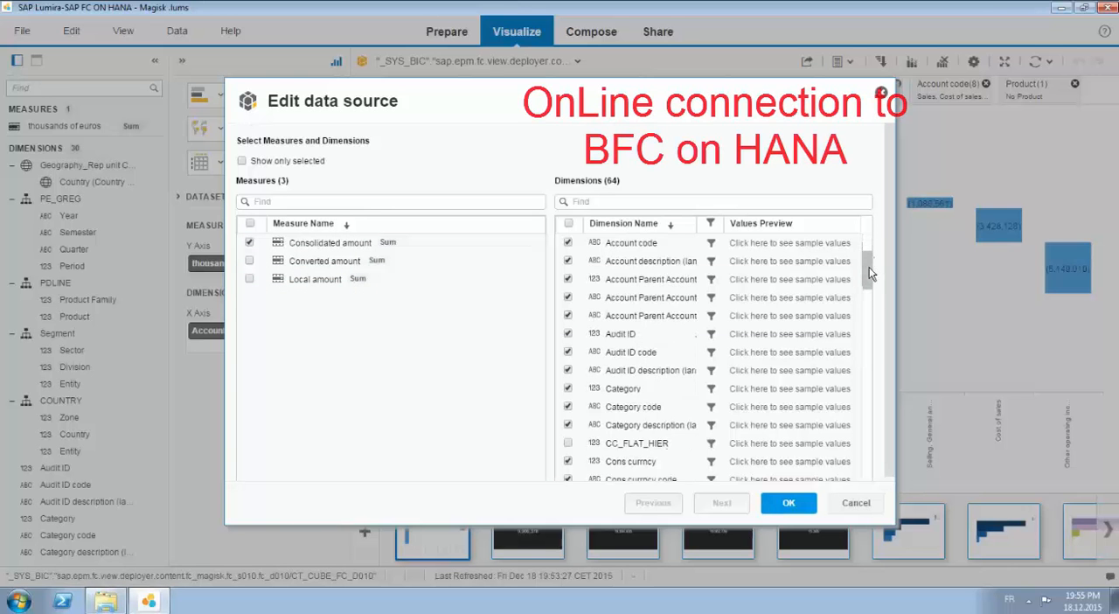
Scroll through the data source's list of 64 dimensions.
{"action": "scroll", "scroll_direction": "down", "scroll_amount": 3}
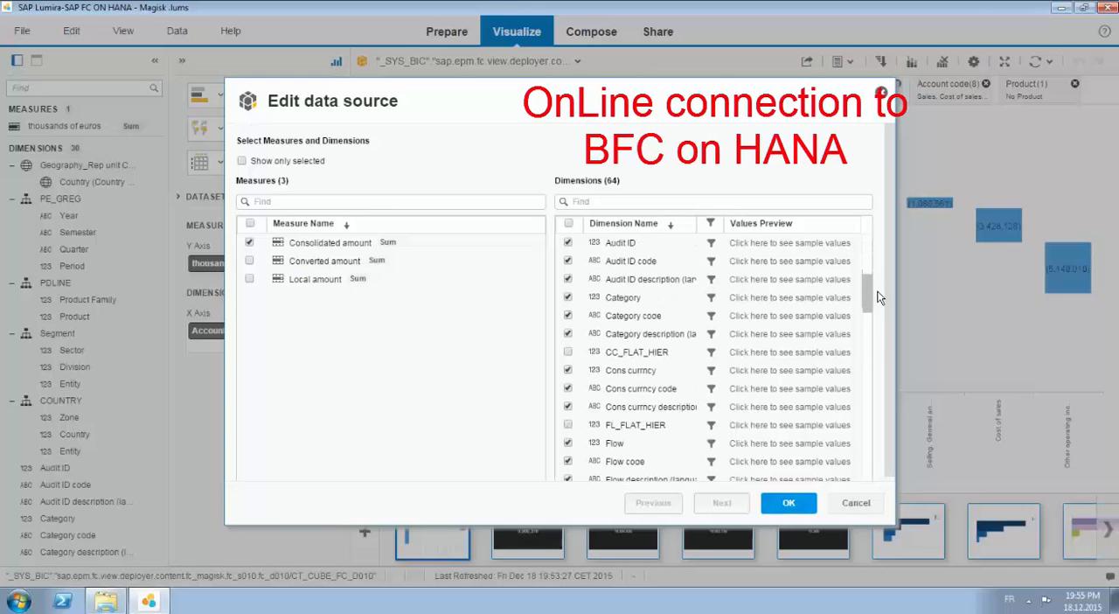
{"action": "scroll", "scroll_direction": "down", "scroll_amount": 3}
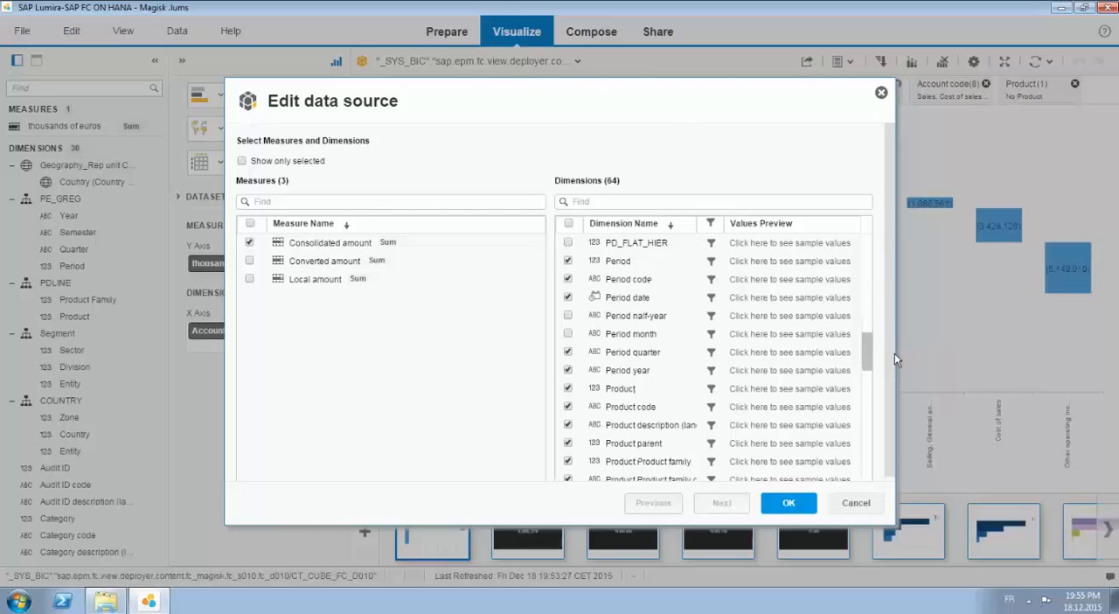
{"action": "scroll", "scroll_direction": "down", "scroll_amount": 3}
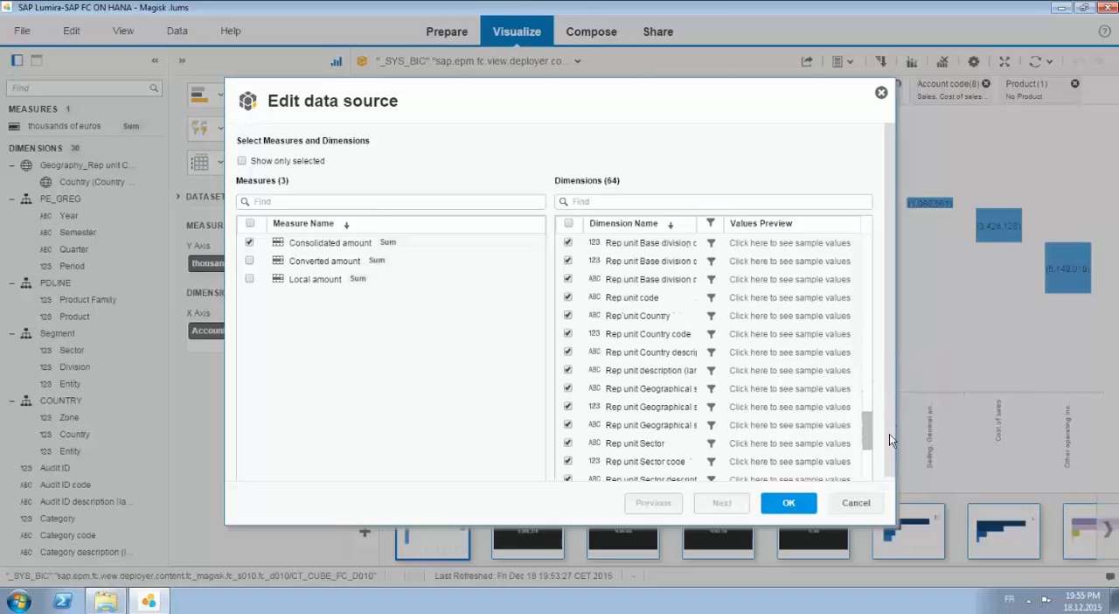
{"action": "scroll", "scroll_direction": "down", "scroll_amount": 3}
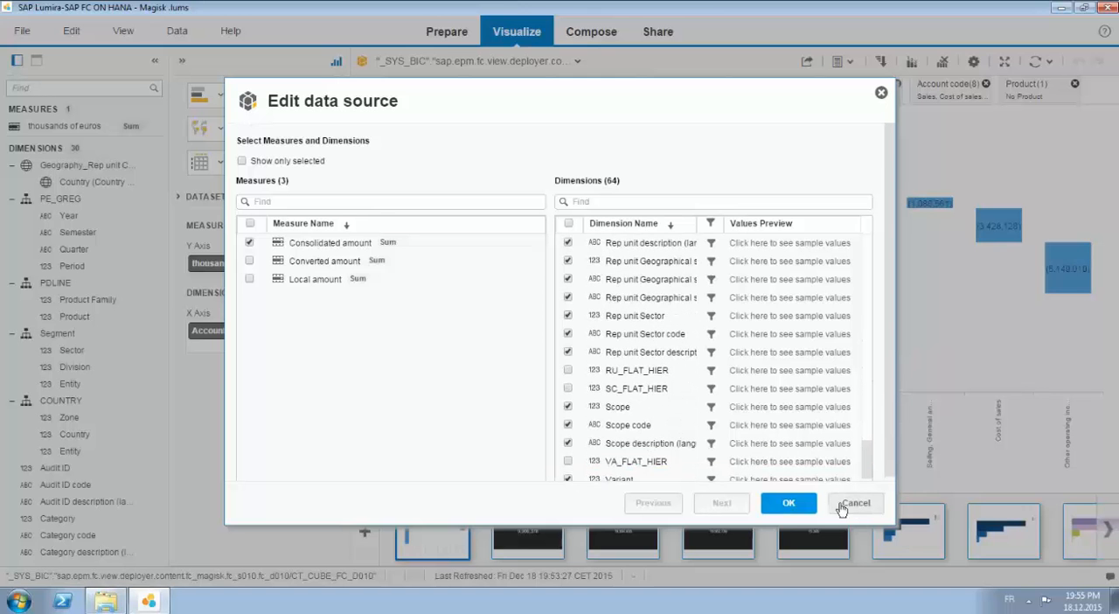
Cancel the data source editor and inspect the Dimensions panel beside the Net Profit waterfall.
{"action": "left_click", "coordinate": [788, 503]}
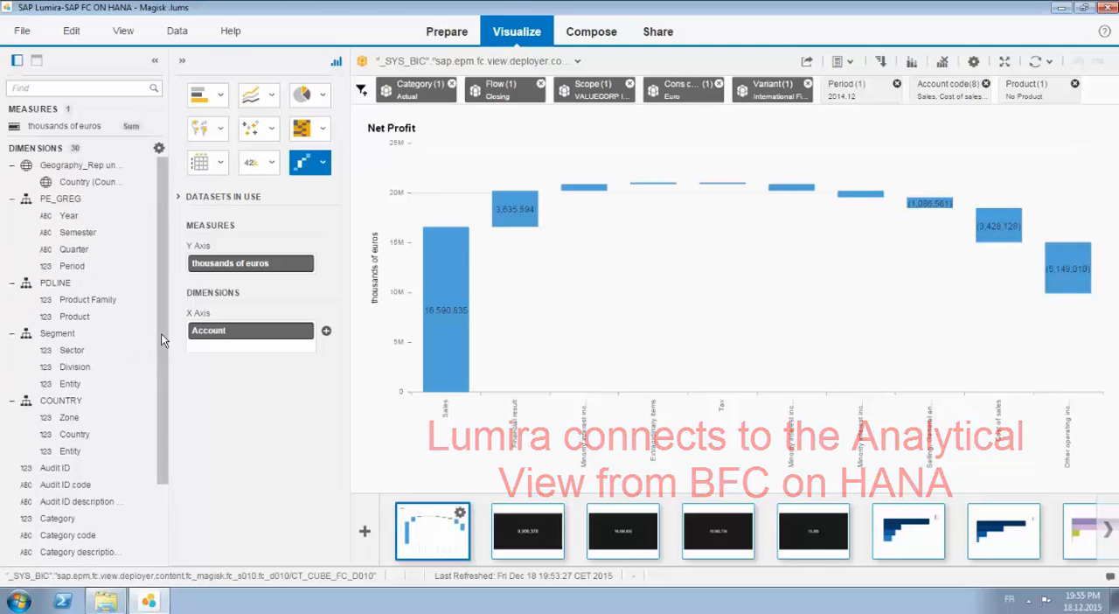
{"action": "left_click", "coordinate": [59, 198]}
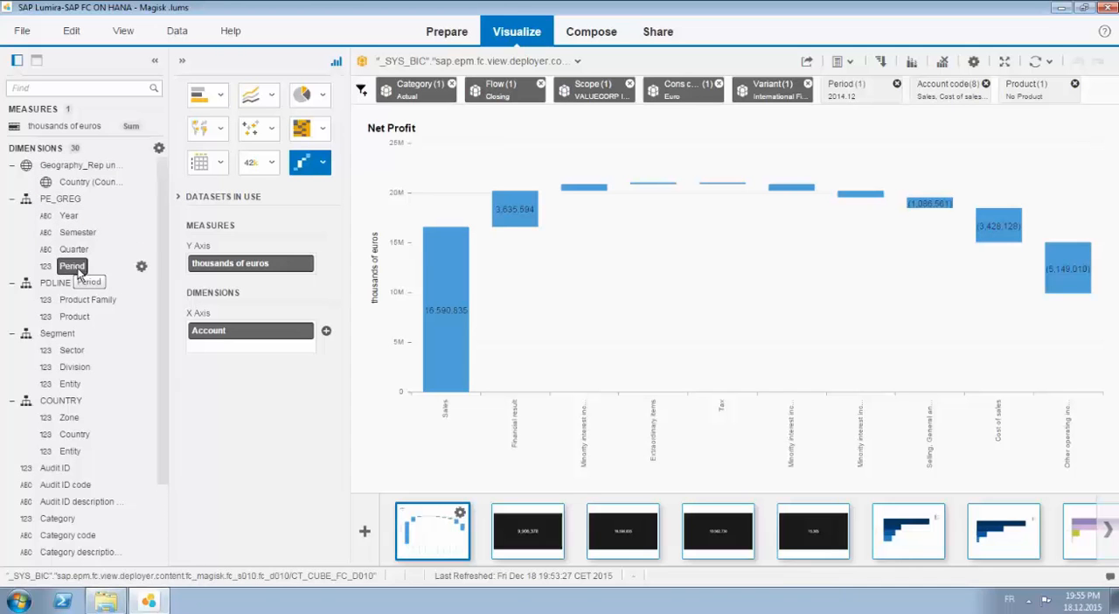
{"action": "mouse_move", "coordinate": [74, 316]}
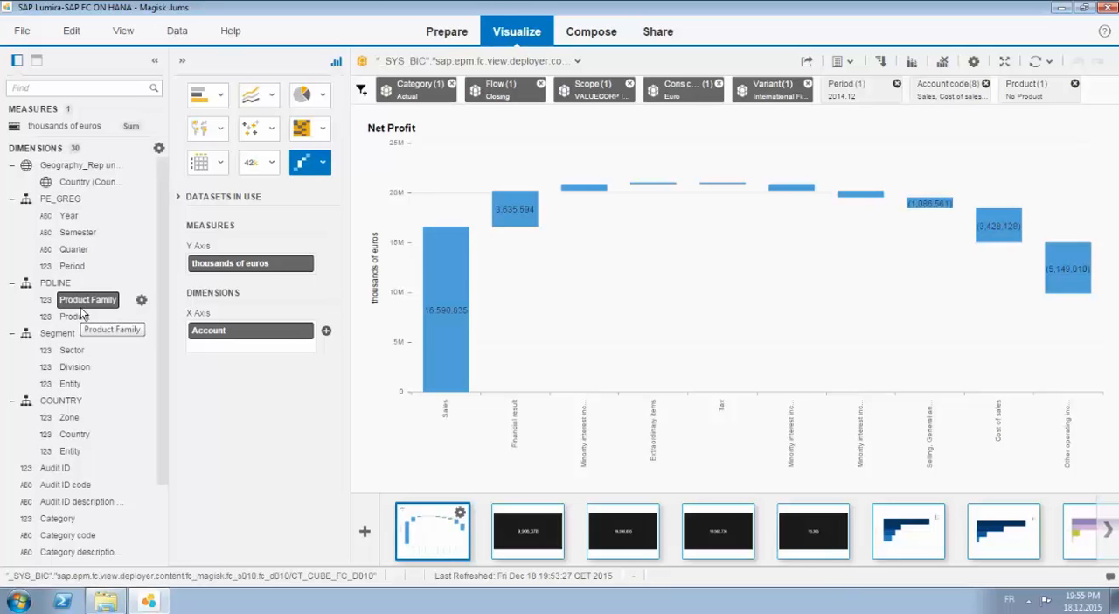
{"action": "mouse_move", "coordinate": [70, 384]}
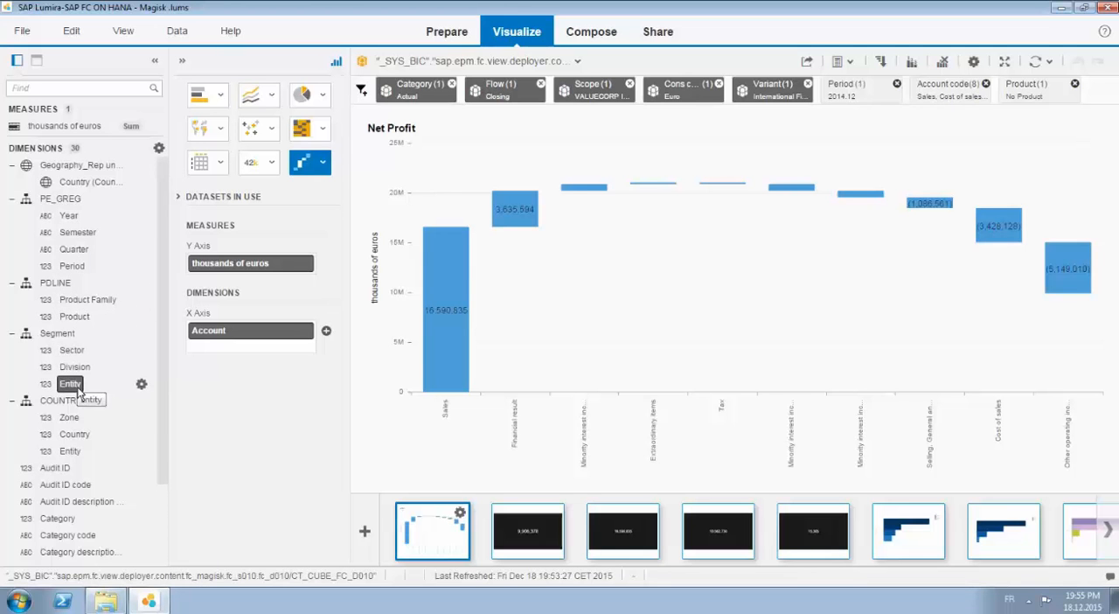
{"action": "mouse_move", "coordinate": [75, 366]}
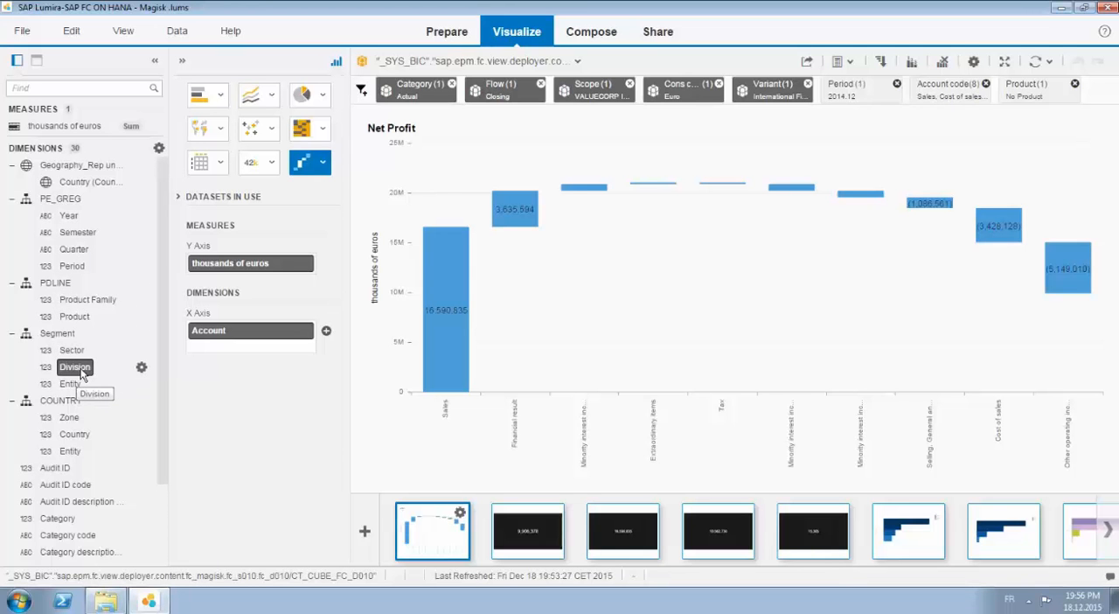
{"action": "mouse_move", "coordinate": [69, 384]}
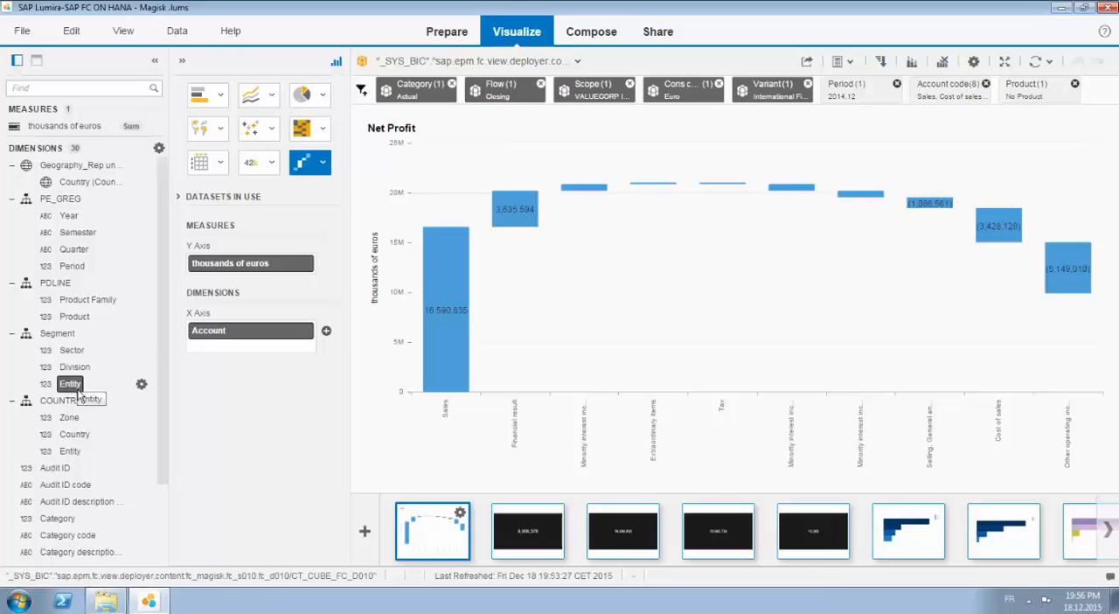
{"action": "mouse_move", "coordinate": [166, 424]}
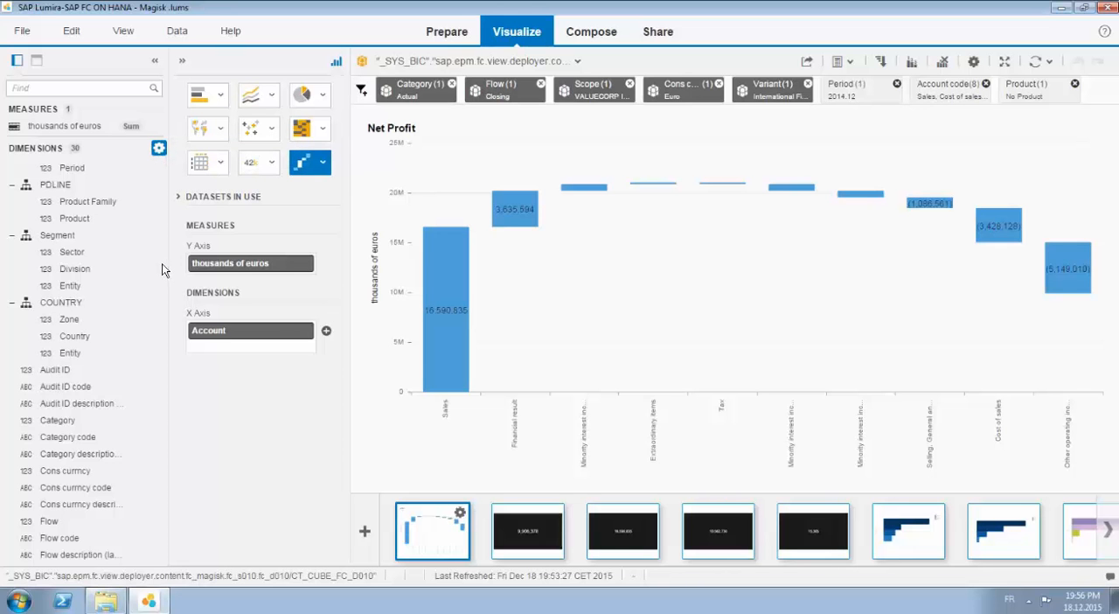
Scroll the Dimensions panel, now showing the account, period and product attributes.
{"action": "scroll", "scroll_direction": "down", "scroll_amount": 3}
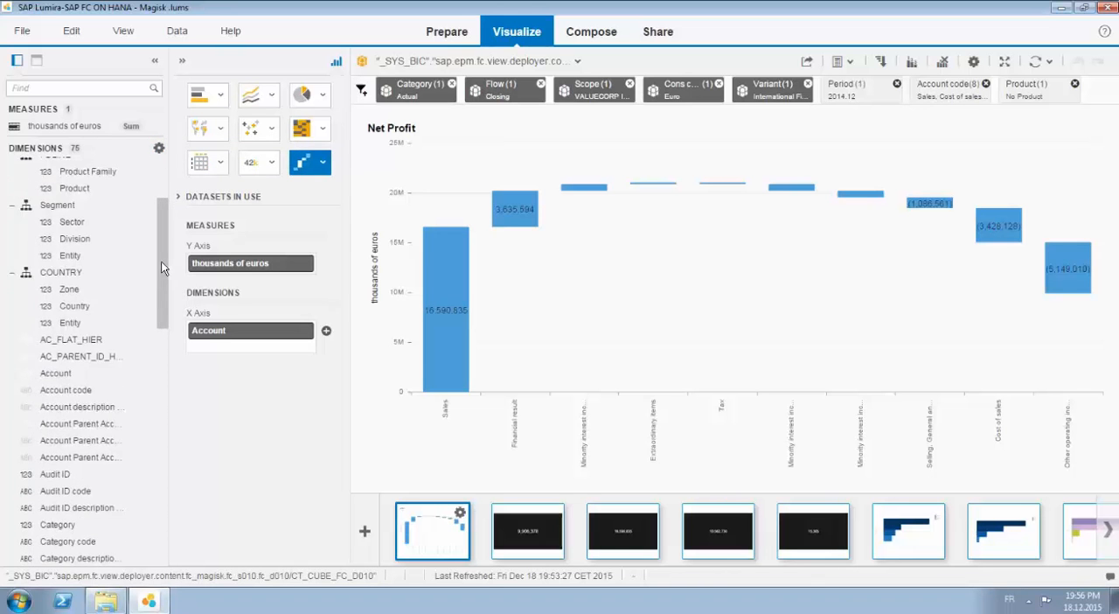
{"action": "scroll", "scroll_direction": "down", "scroll_amount": 3}
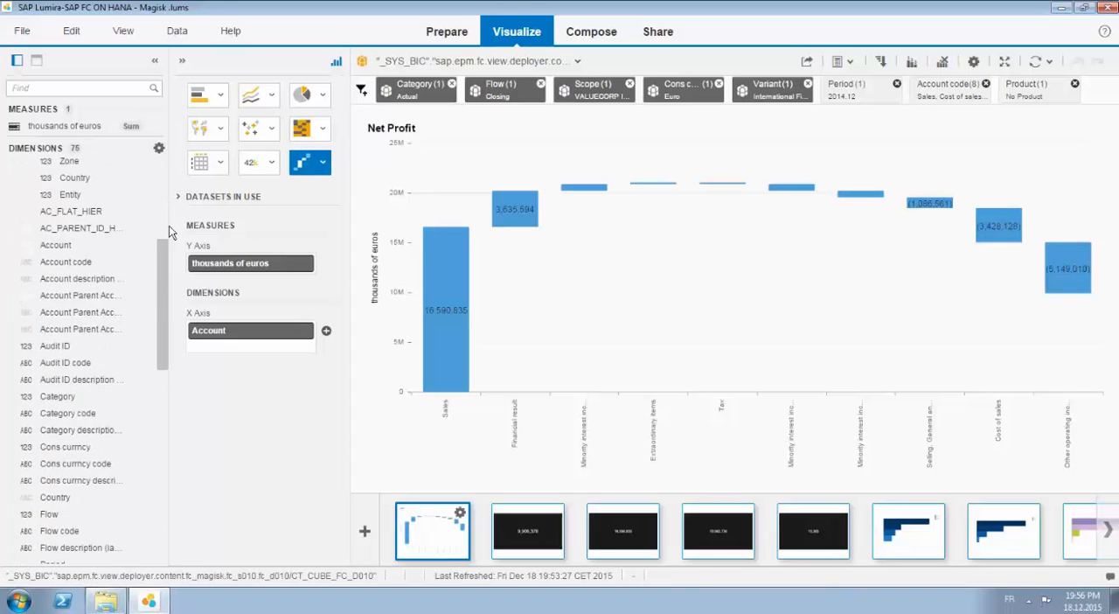
{"action": "mouse_move", "coordinate": [159, 277]}
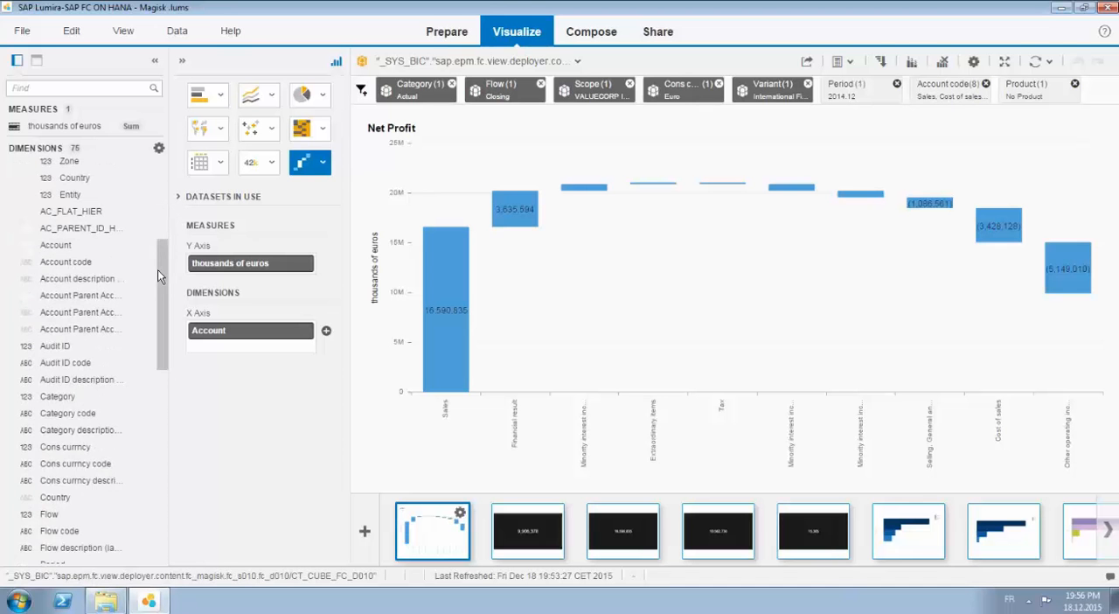
{"action": "scroll", "scroll_direction": "down", "scroll_amount": 3}
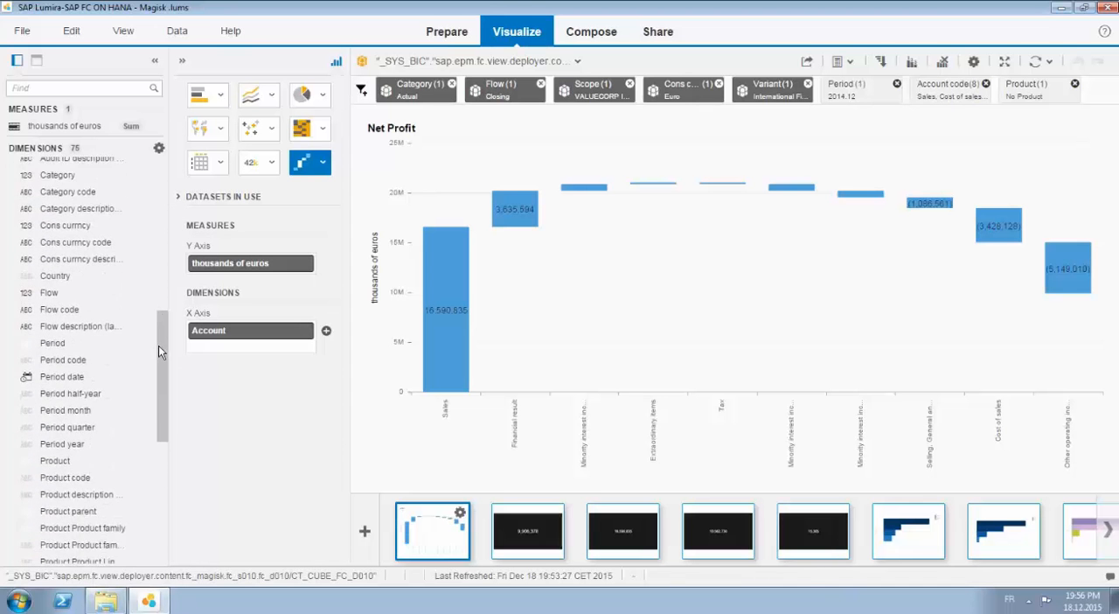
{"action": "scroll", "scroll_direction": "down", "scroll_amount": 3}
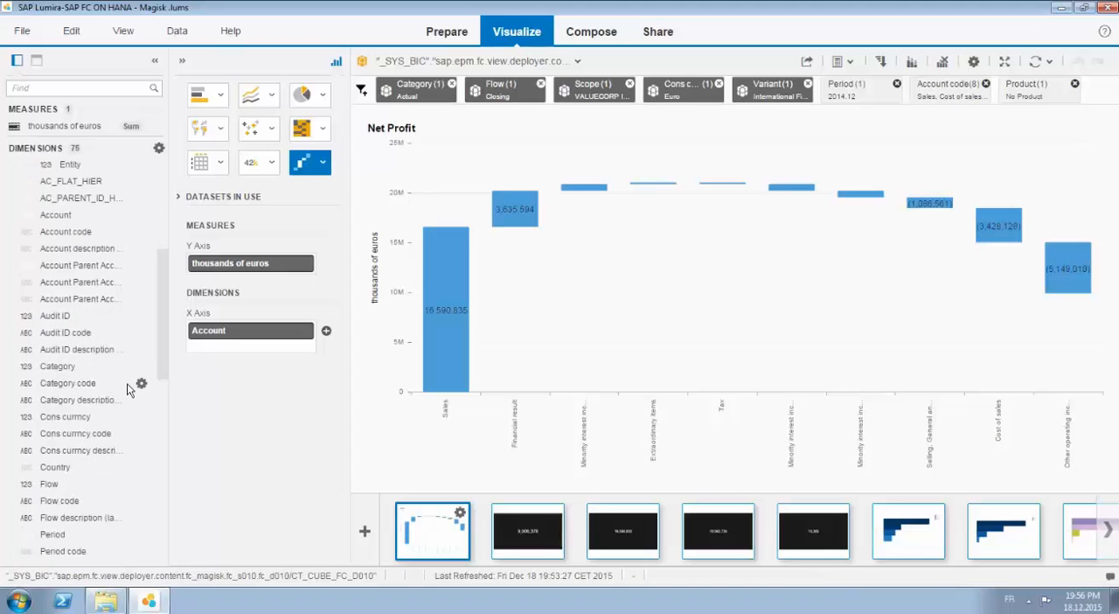
{"action": "left_click", "coordinate": [141, 383]}
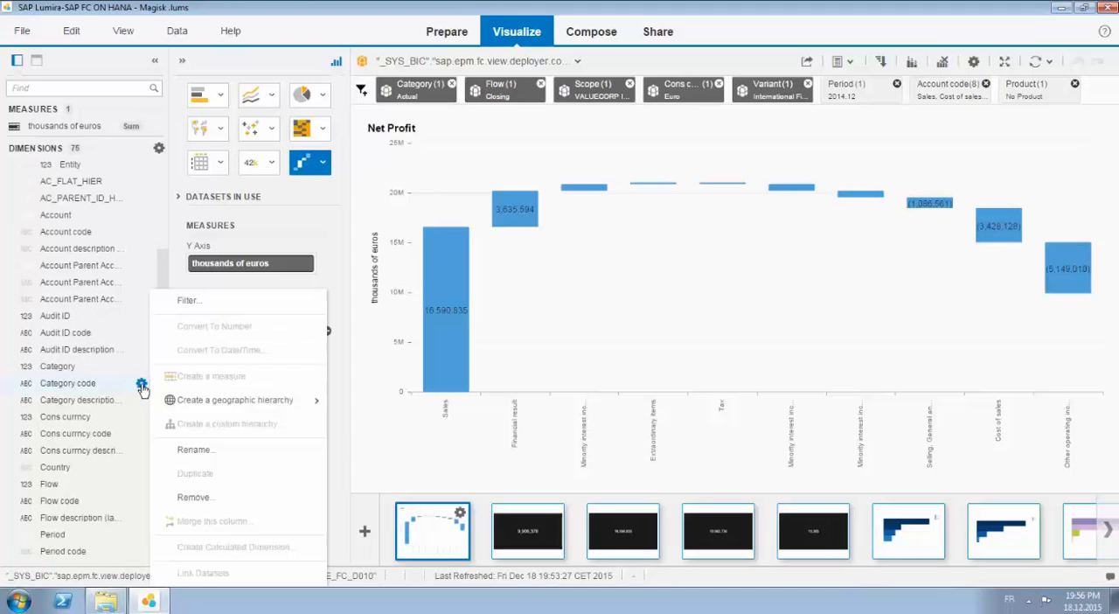
{"action": "mouse_move", "coordinate": [234, 400]}
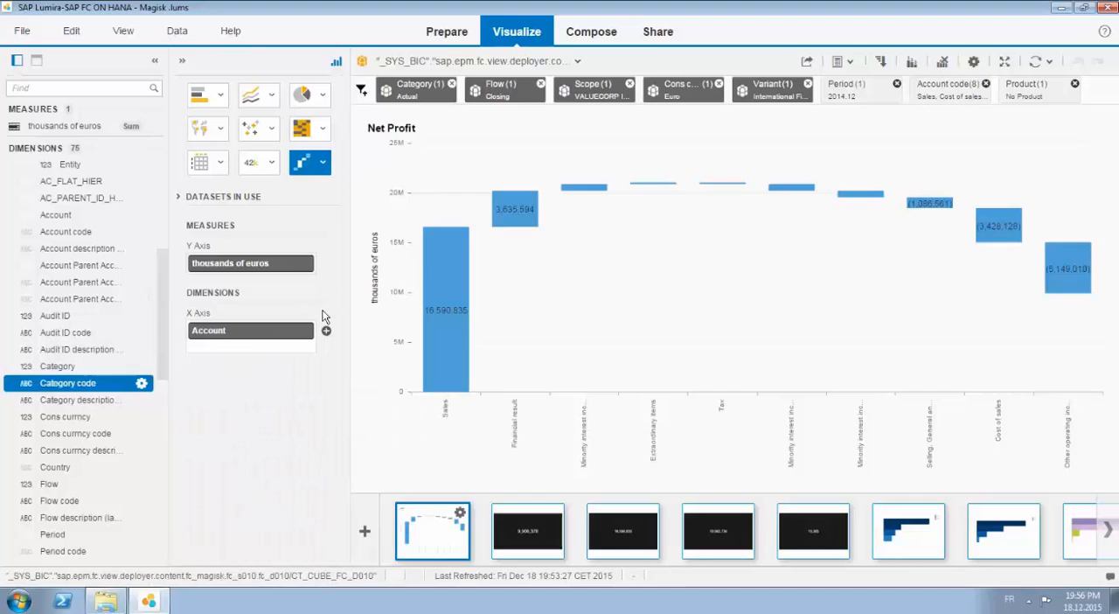
{"action": "left_click", "coordinate": [142, 383]}
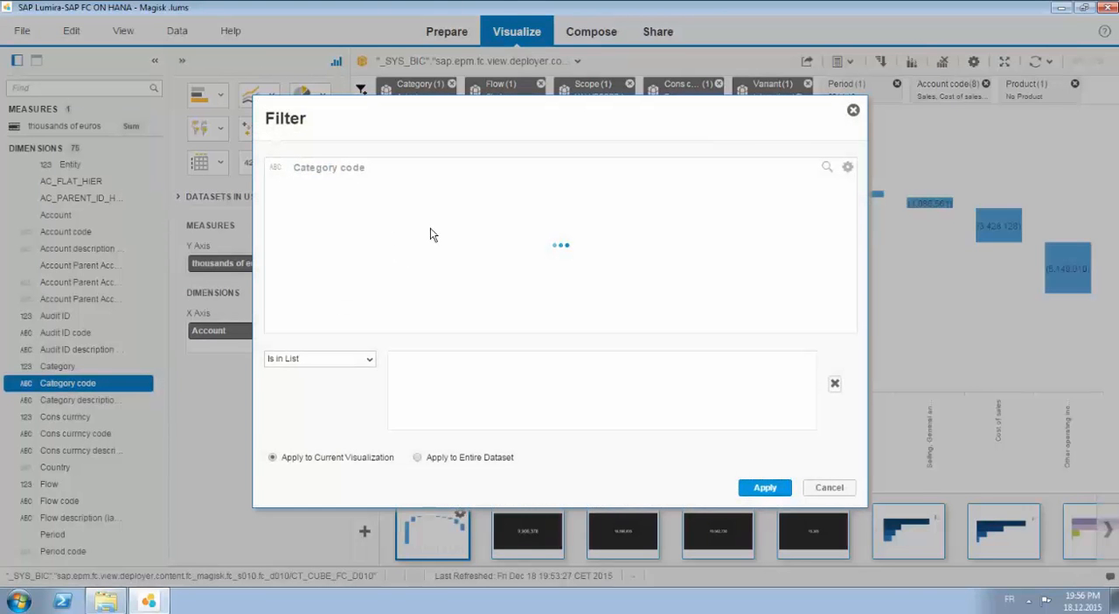
{"action": "mouse_move", "coordinate": [363, 340]}
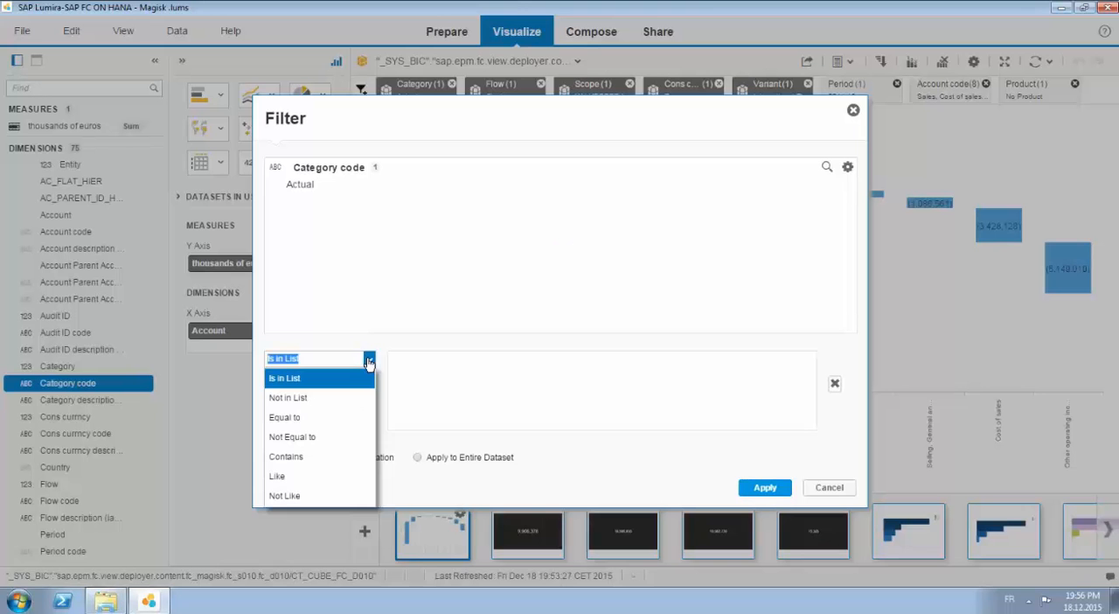
{"action": "mouse_move", "coordinate": [292, 436]}
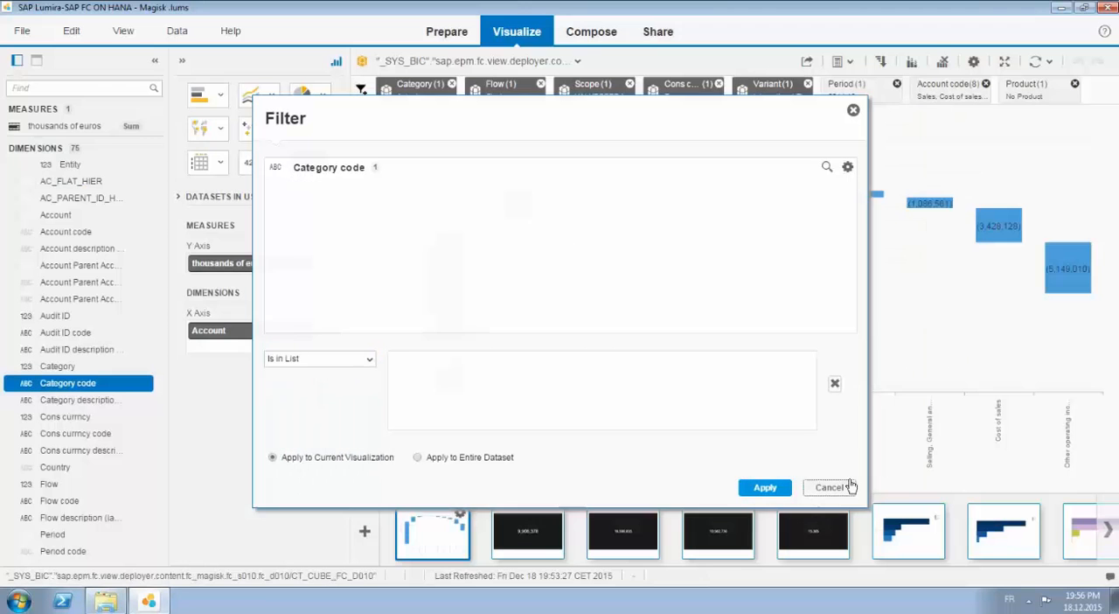
{"action": "left_click", "coordinate": [829, 487]}
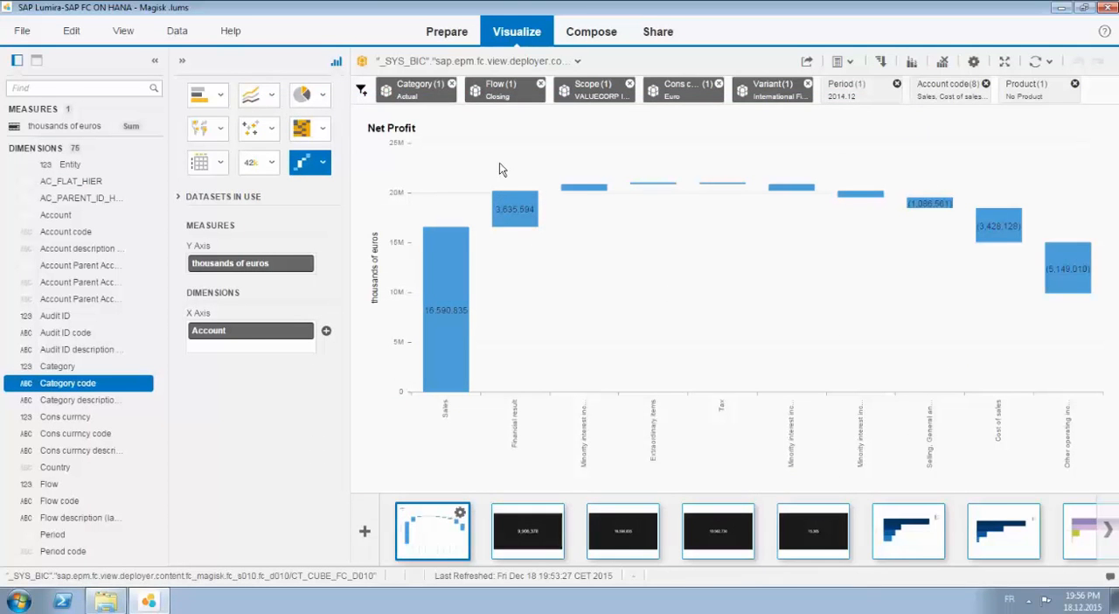
{"action": "mouse_move", "coordinate": [415, 89]}
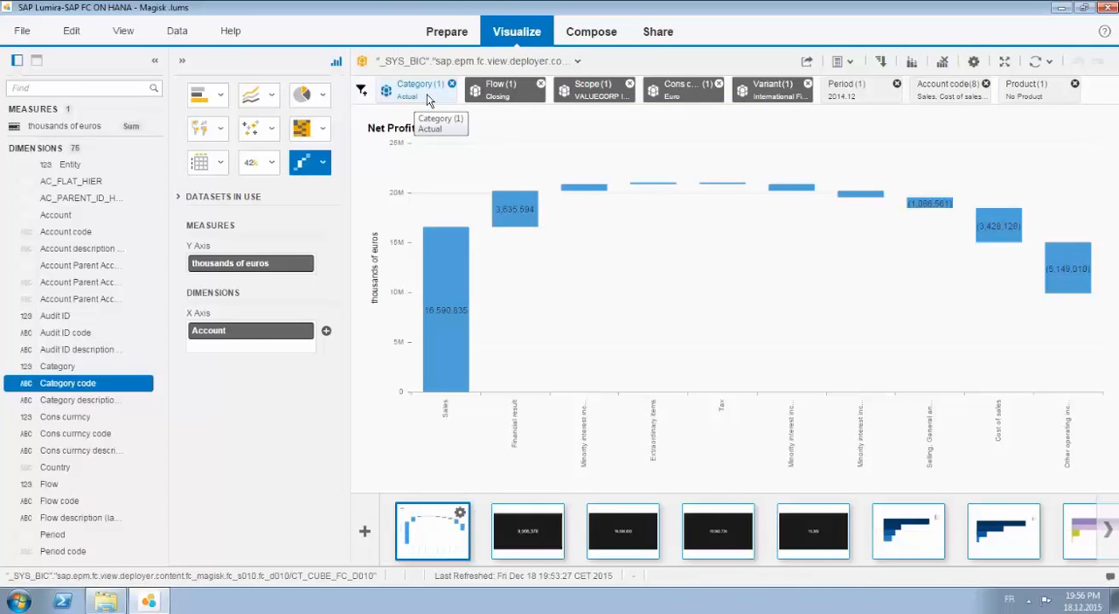
{"action": "mouse_move", "coordinate": [538, 92]}
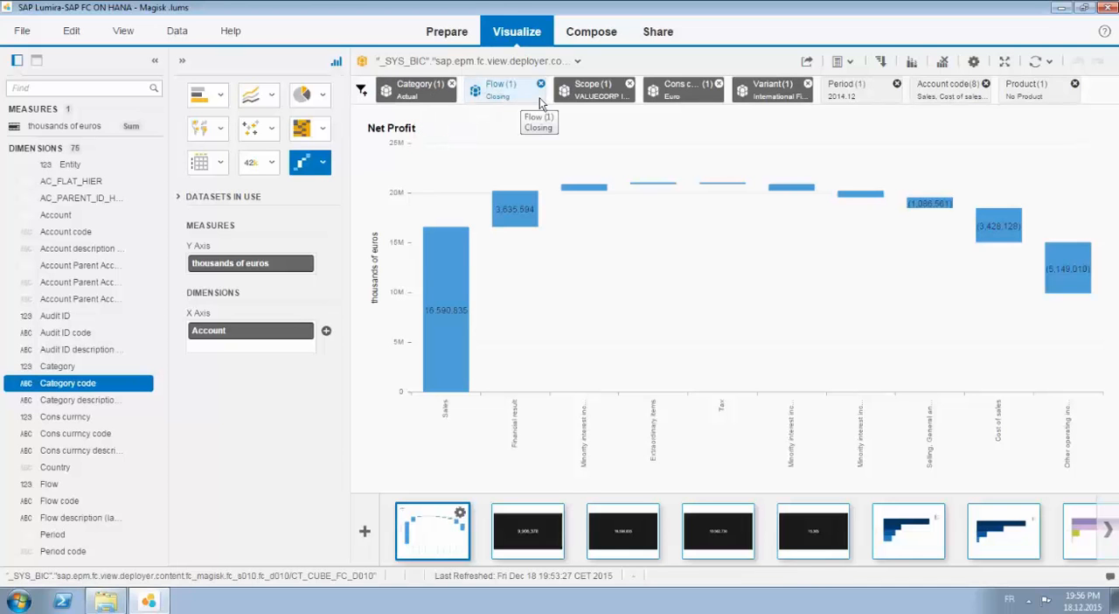
{"action": "mouse_move", "coordinate": [656, 103]}
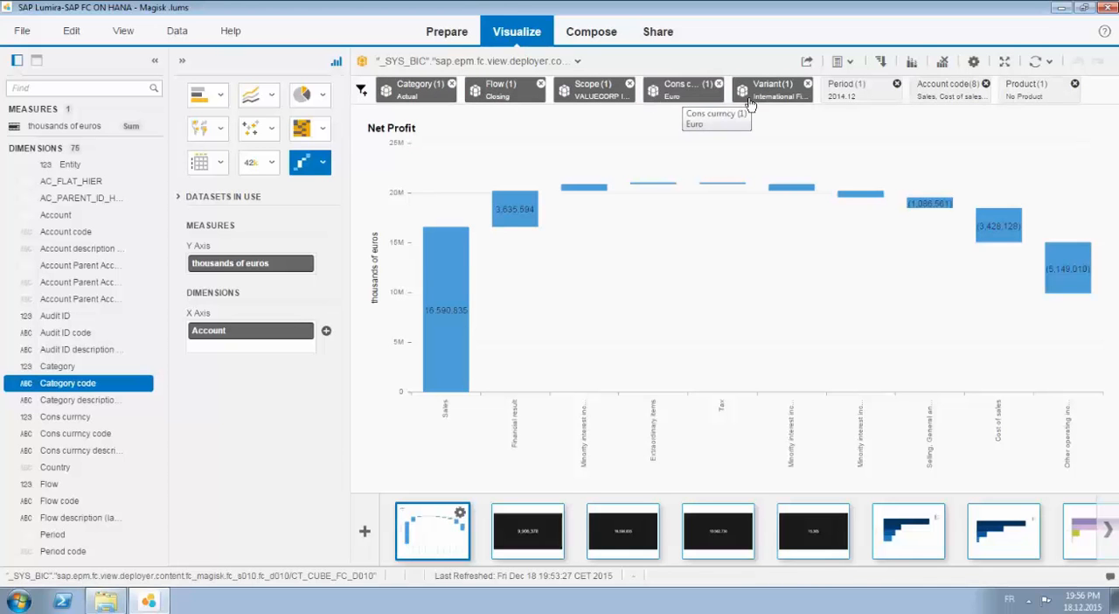
{"action": "mouse_move", "coordinate": [773, 92]}
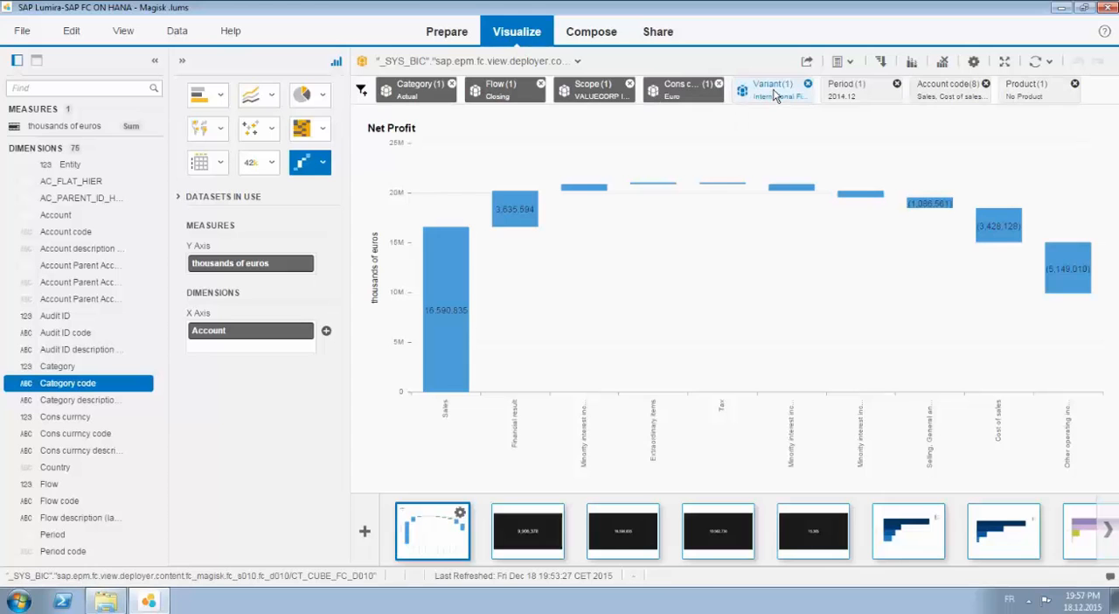
Open the Variant filter dialog, showing International Financial Reporting Standards selected.
{"action": "left_click", "coordinate": [771, 87]}
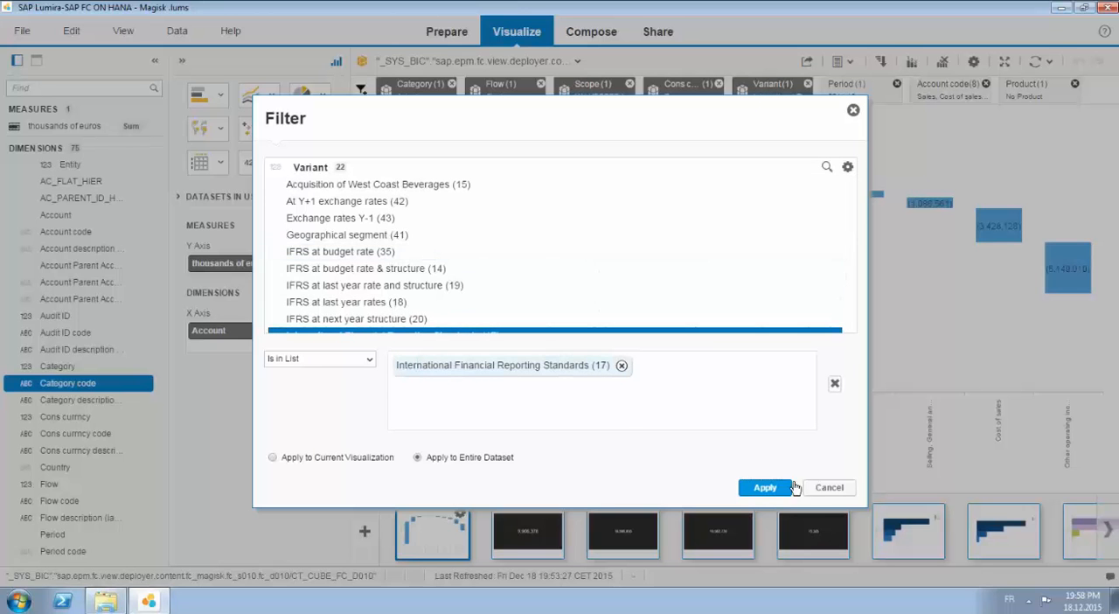
{"action": "mouse_move", "coordinate": [828, 487]}
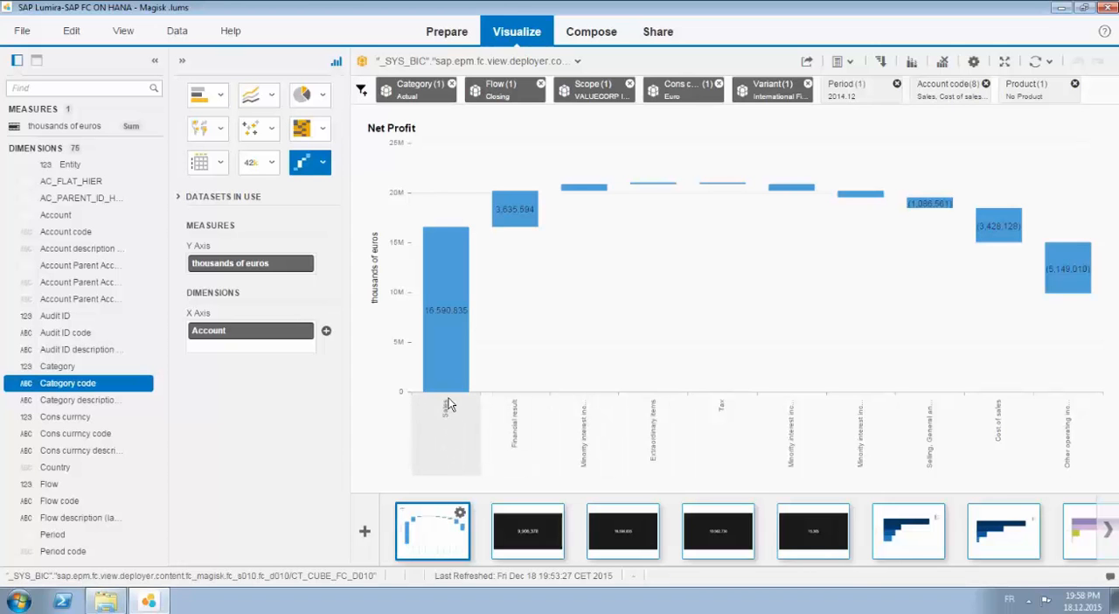
{"action": "mouse_move", "coordinate": [511, 262]}
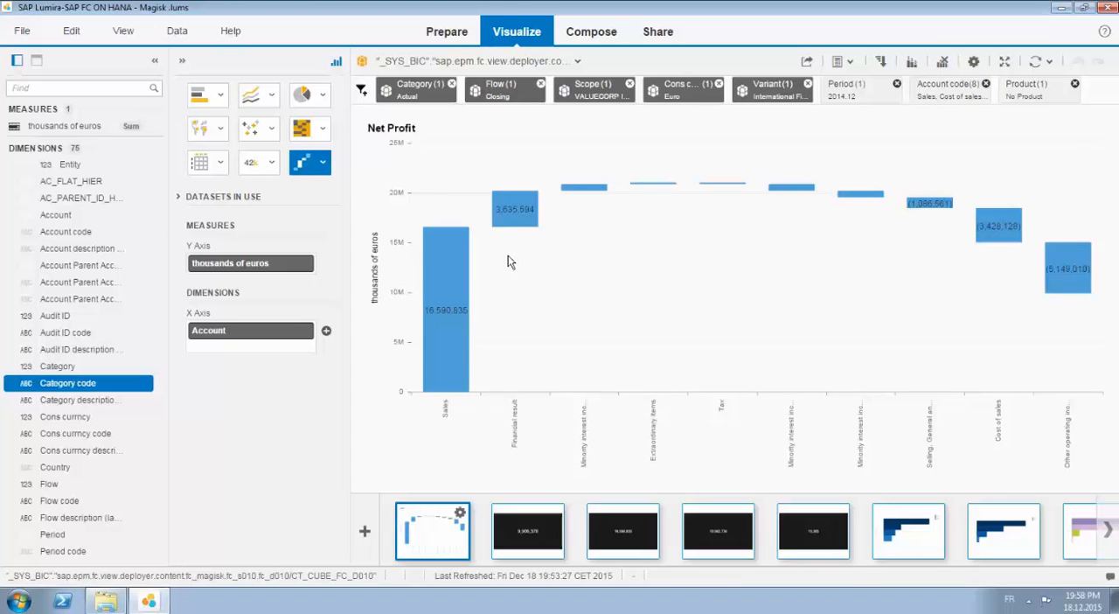
{"action": "mouse_move", "coordinate": [584, 190]}
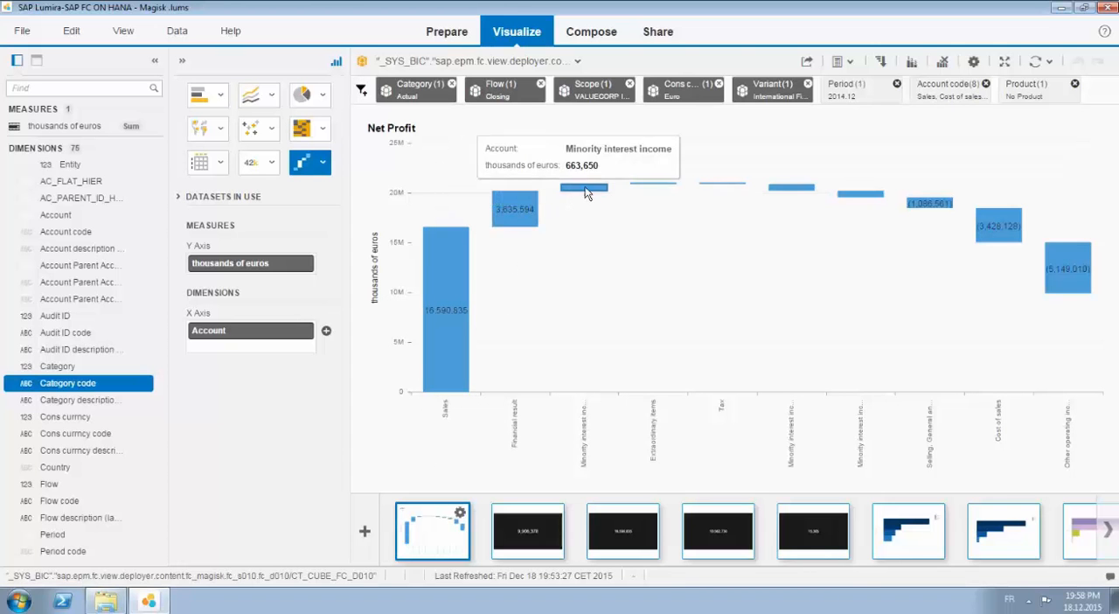
{"action": "mouse_move", "coordinate": [713, 194]}
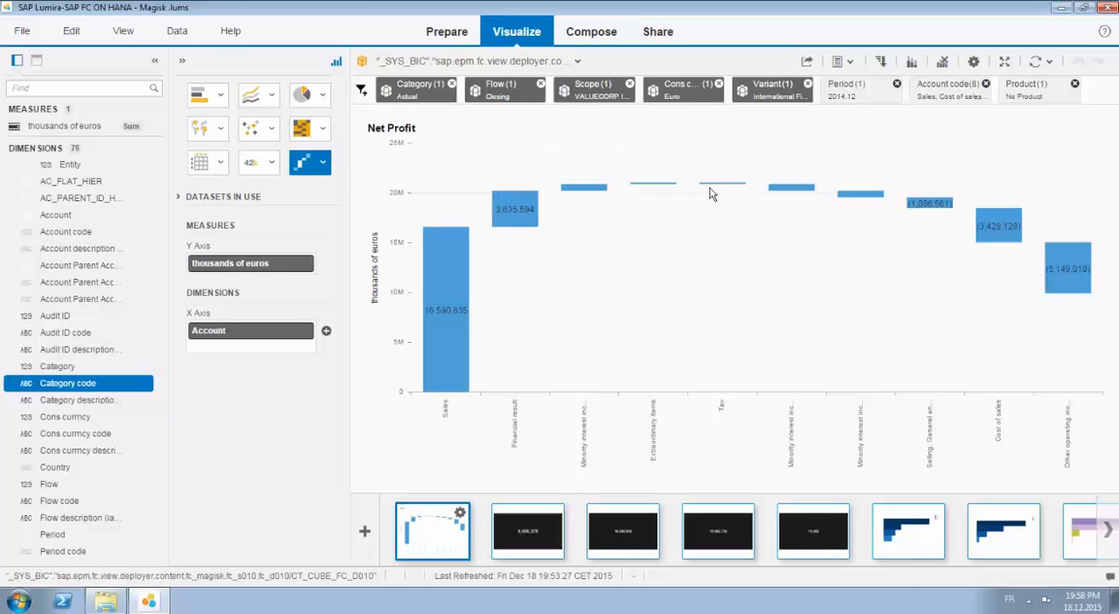
{"action": "mouse_move", "coordinate": [791, 188]}
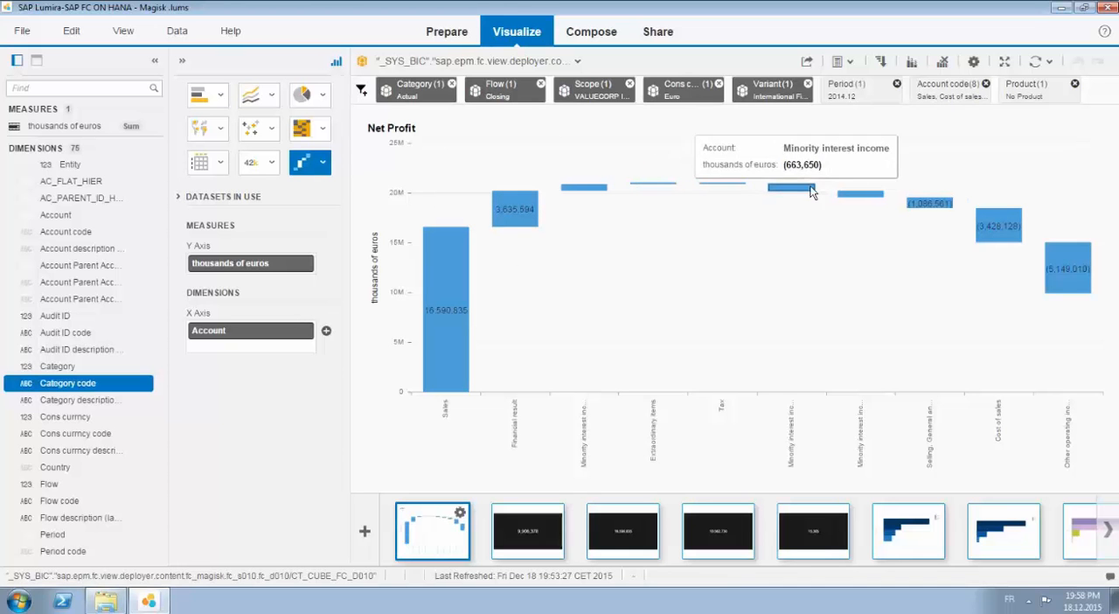
{"action": "mouse_move", "coordinate": [844, 194]}
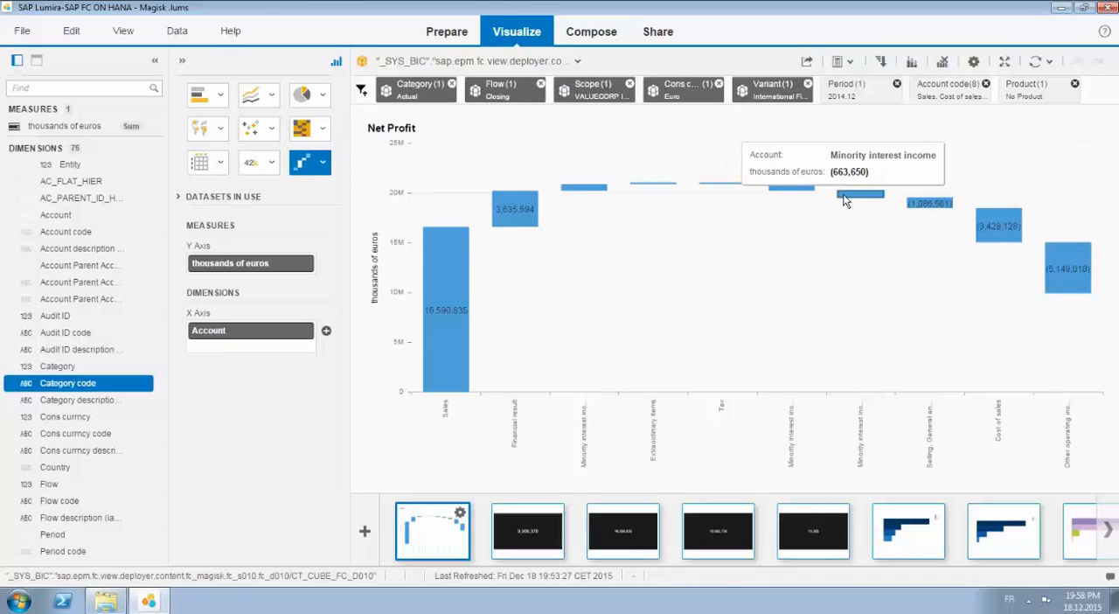
{"action": "mouse_move", "coordinate": [929, 203]}
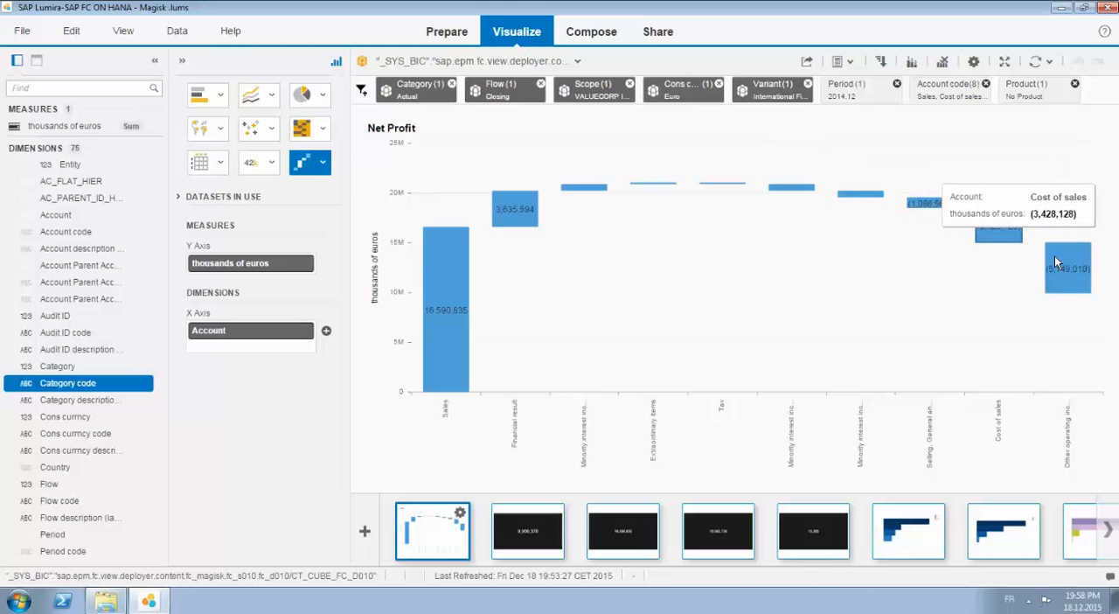
{"action": "mouse_move", "coordinate": [1065, 278]}
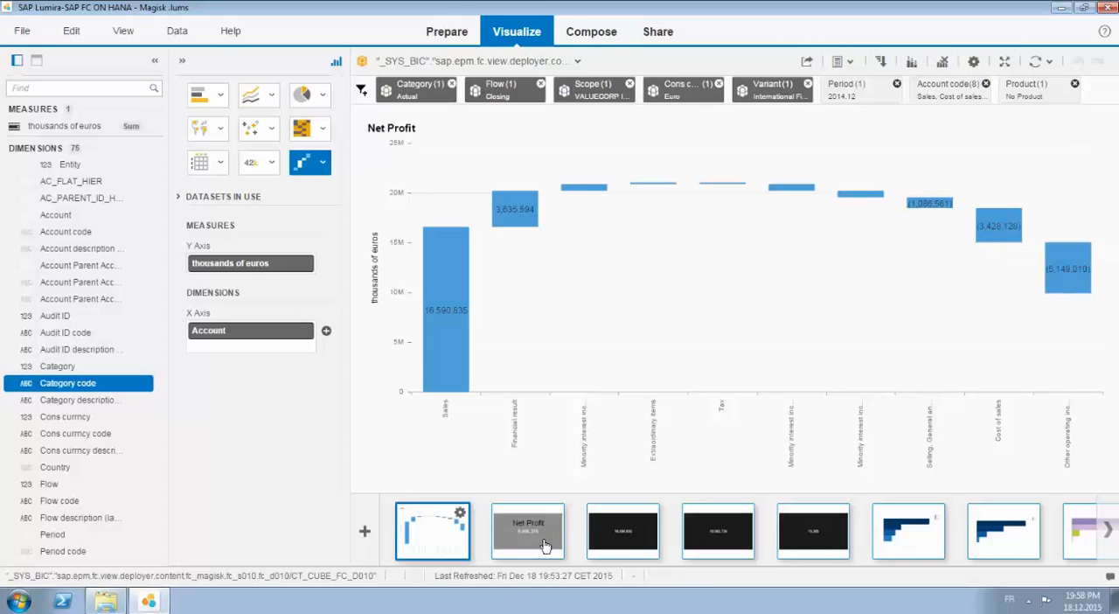
View the Net Profit, Revenues and 2011–2014 sector sales charts, then enter Compose.
{"action": "left_click", "coordinate": [527, 530]}
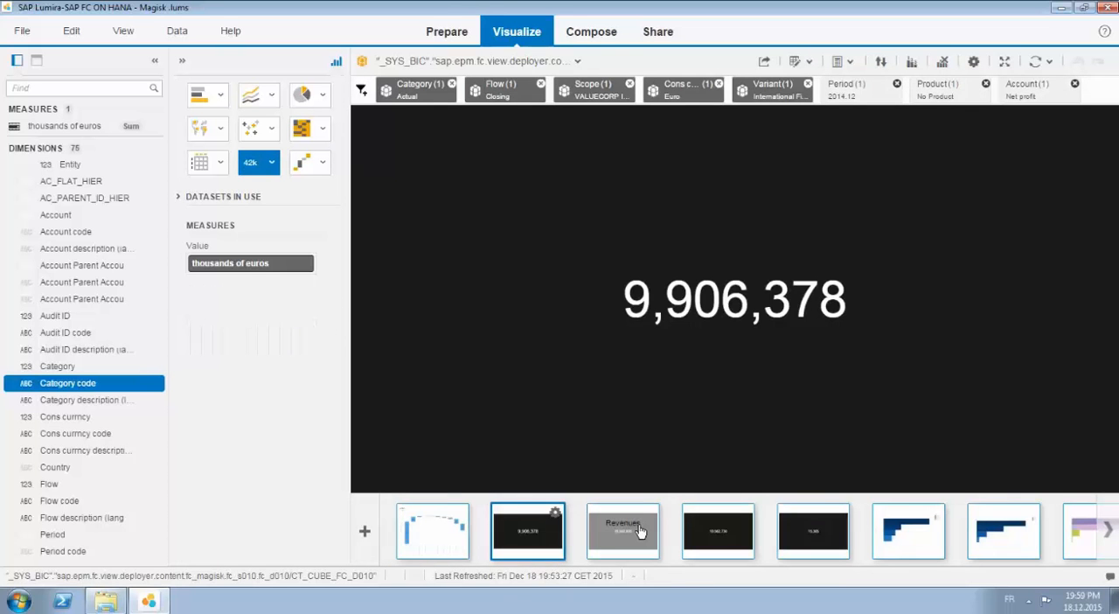
{"action": "left_click", "coordinate": [623, 531]}
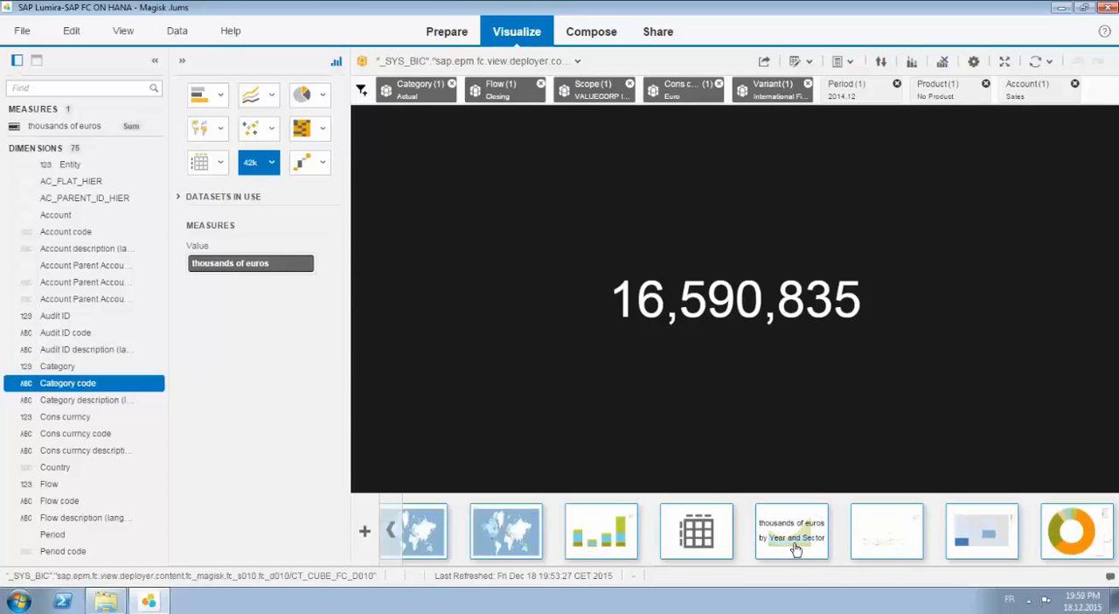
{"action": "left_click", "coordinate": [792, 530]}
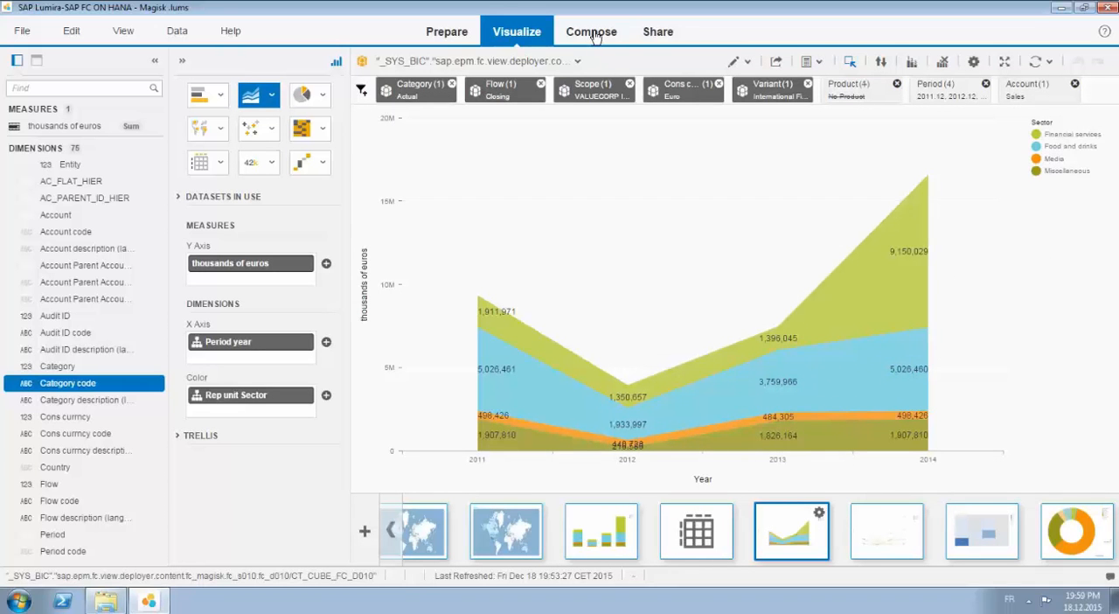
{"action": "left_click", "coordinate": [591, 32]}
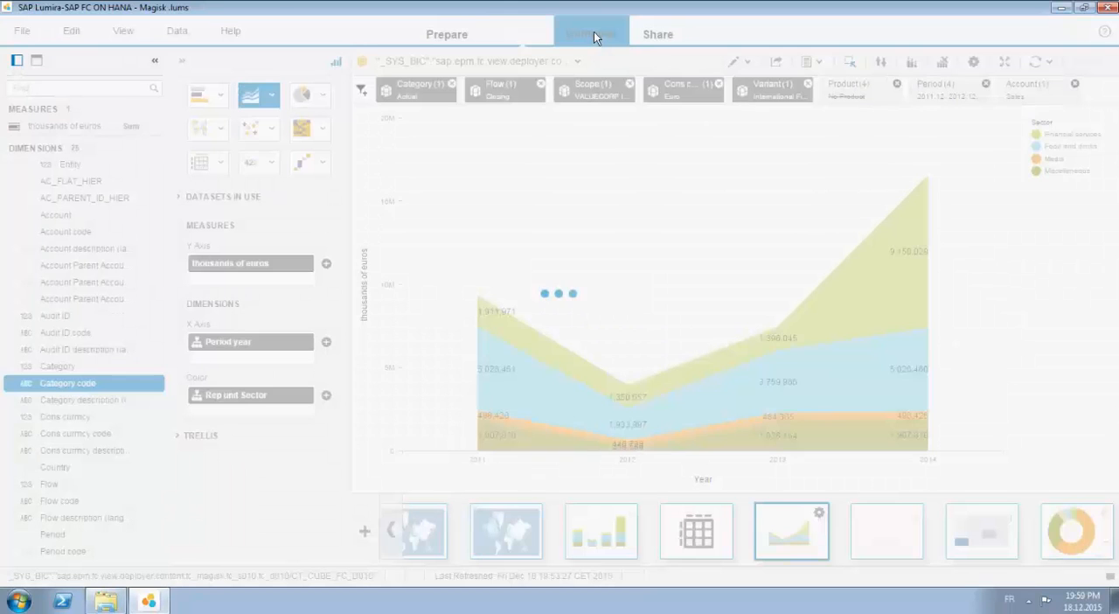
View Management review page 1, scrolling past the Revenues, Net Profit and Headcount tiles to the executive summary.
{"action": "left_click", "coordinate": [591, 32]}
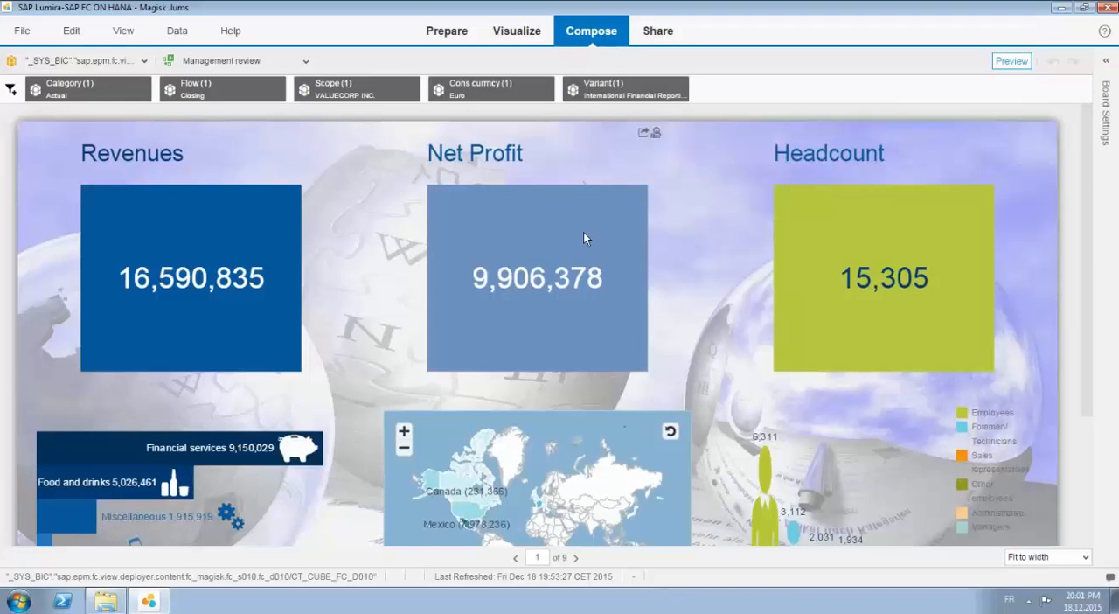
{"action": "mouse_move", "coordinate": [247, 244]}
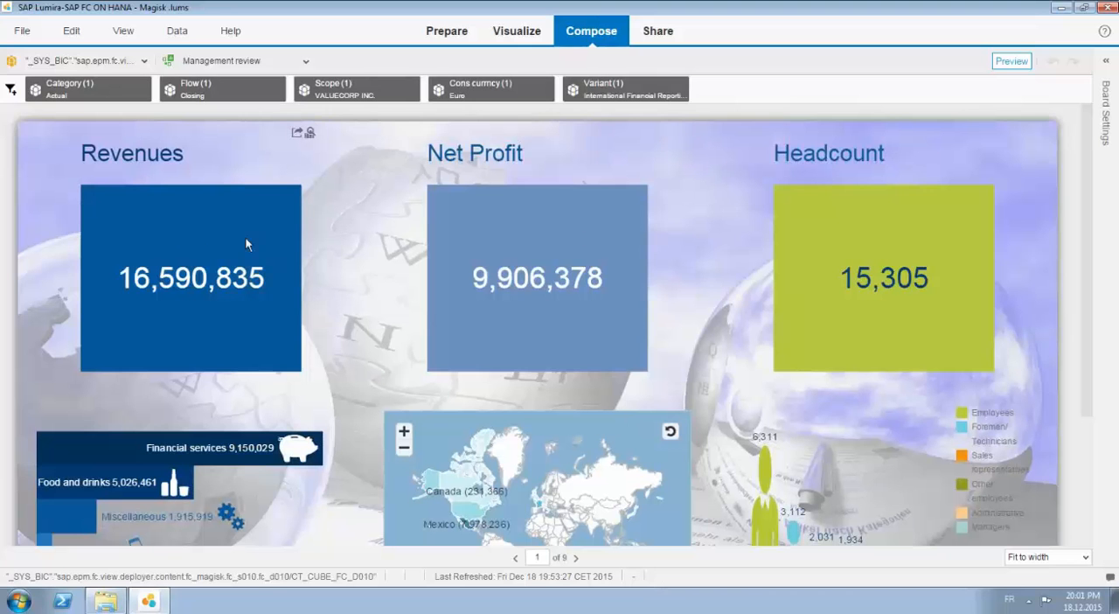
{"action": "mouse_move", "coordinate": [537, 236]}
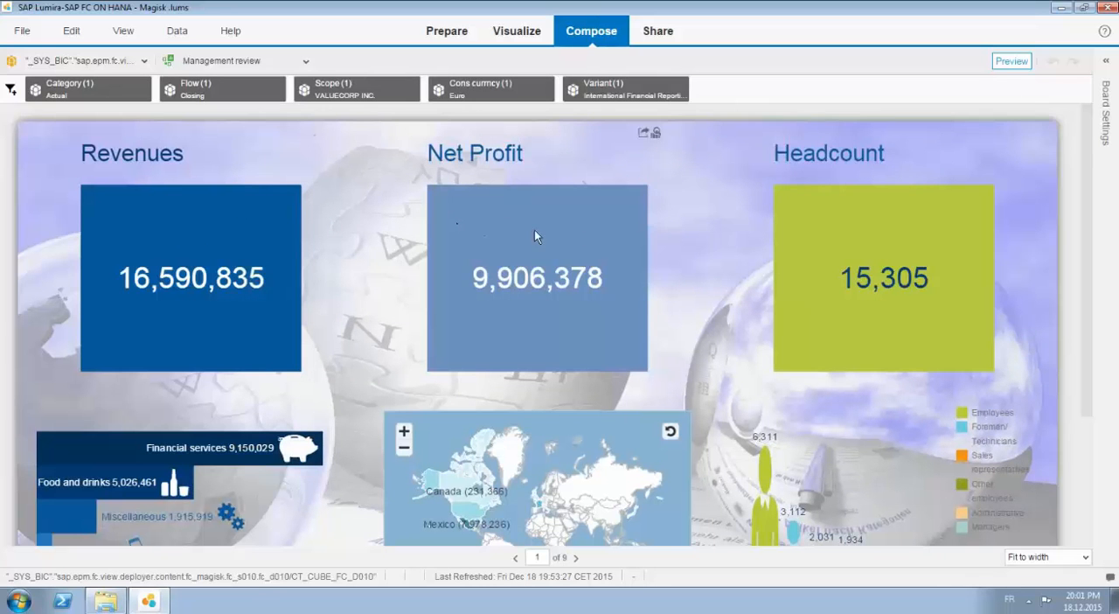
{"action": "scroll", "scroll_direction": "down", "scroll_amount": 3}
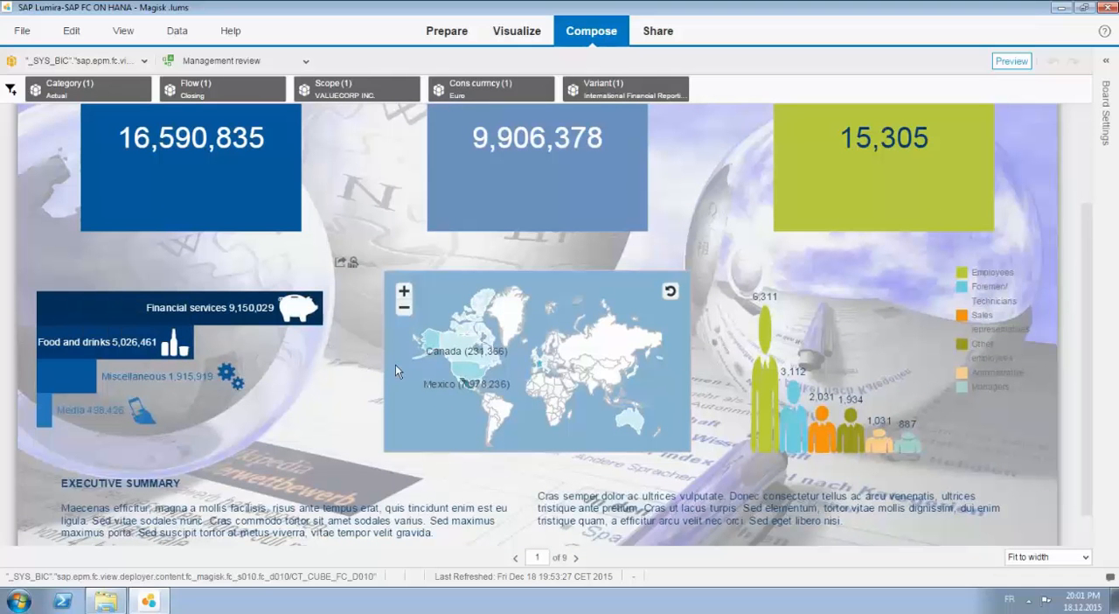
{"action": "mouse_move", "coordinate": [797, 484]}
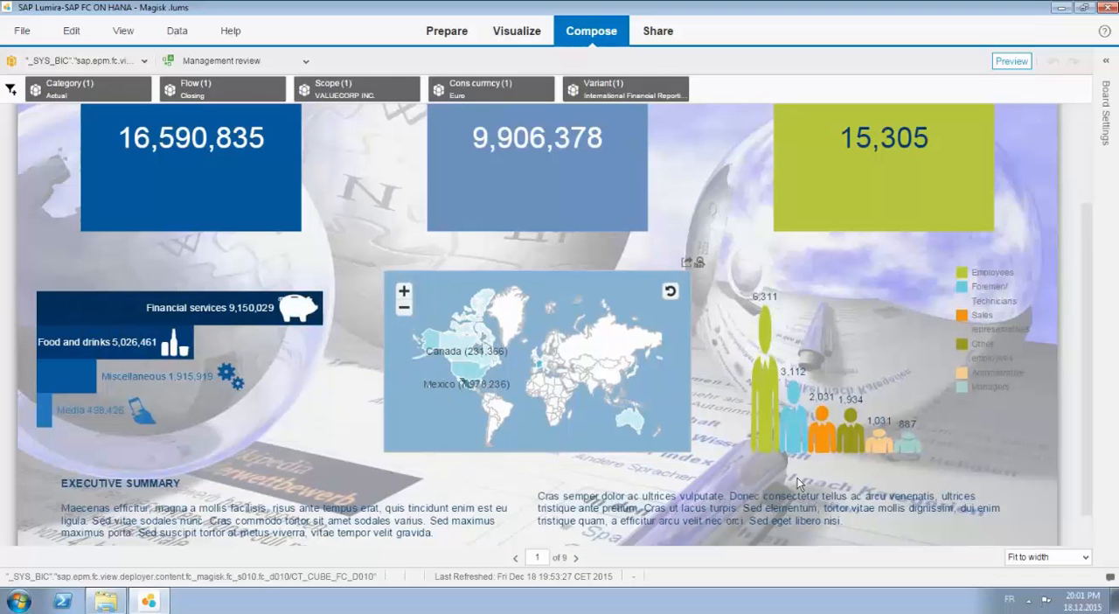
{"action": "mouse_move", "coordinate": [837, 446]}
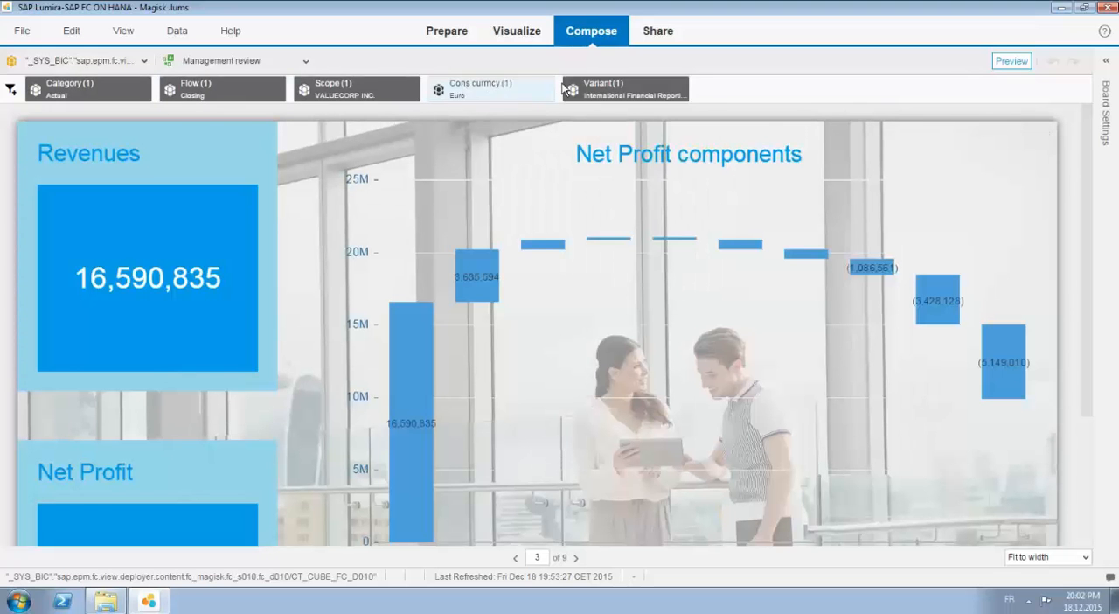
{"action": "mouse_move", "coordinate": [420, 160]}
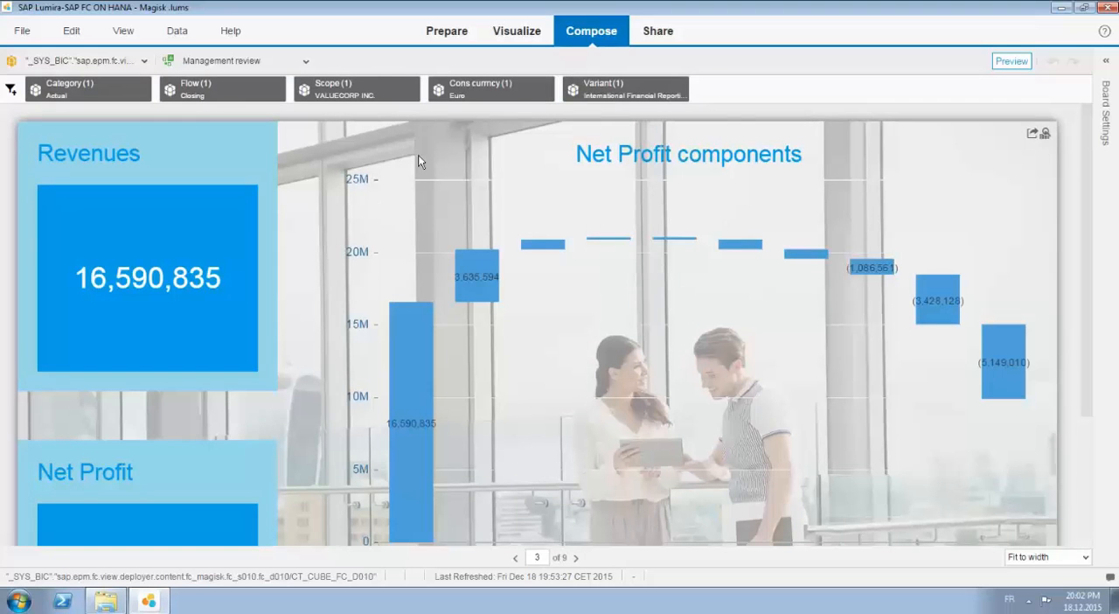
{"action": "mouse_move", "coordinate": [669, 377]}
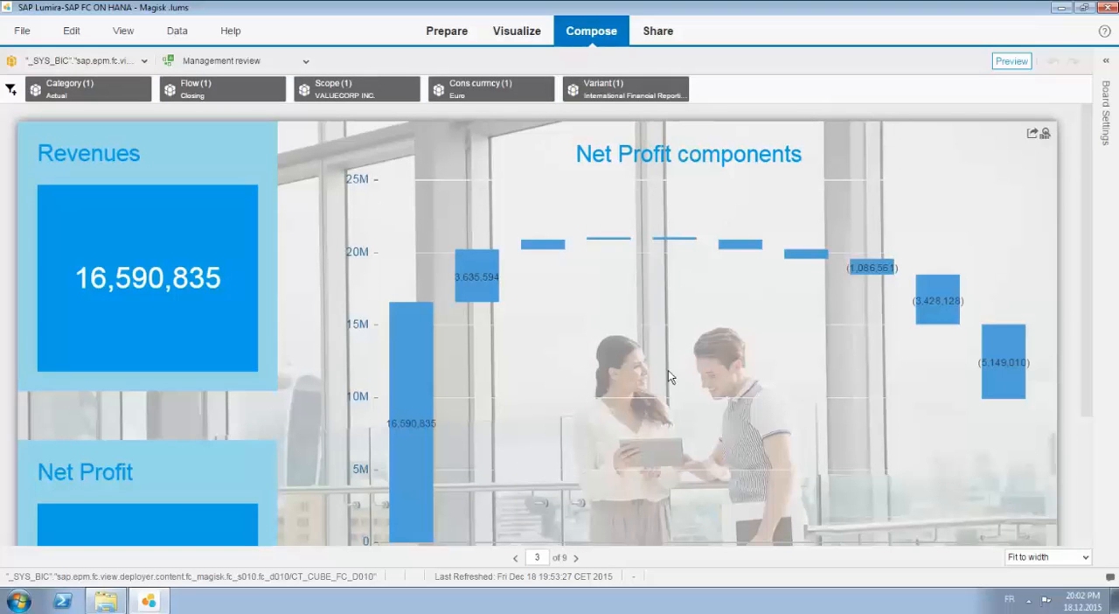
Filter page 3's Net Profit components chart to four accounts, then advance to page 4.
{"action": "scroll", "scroll_direction": "down", "scroll_amount": 3}
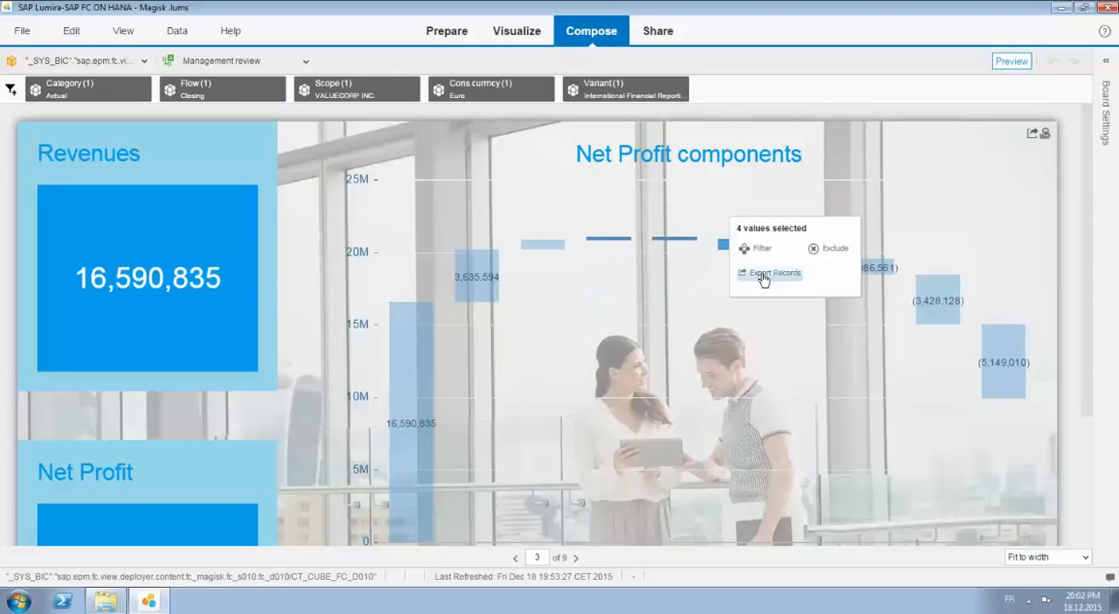
{"action": "left_click", "coordinate": [774, 272]}
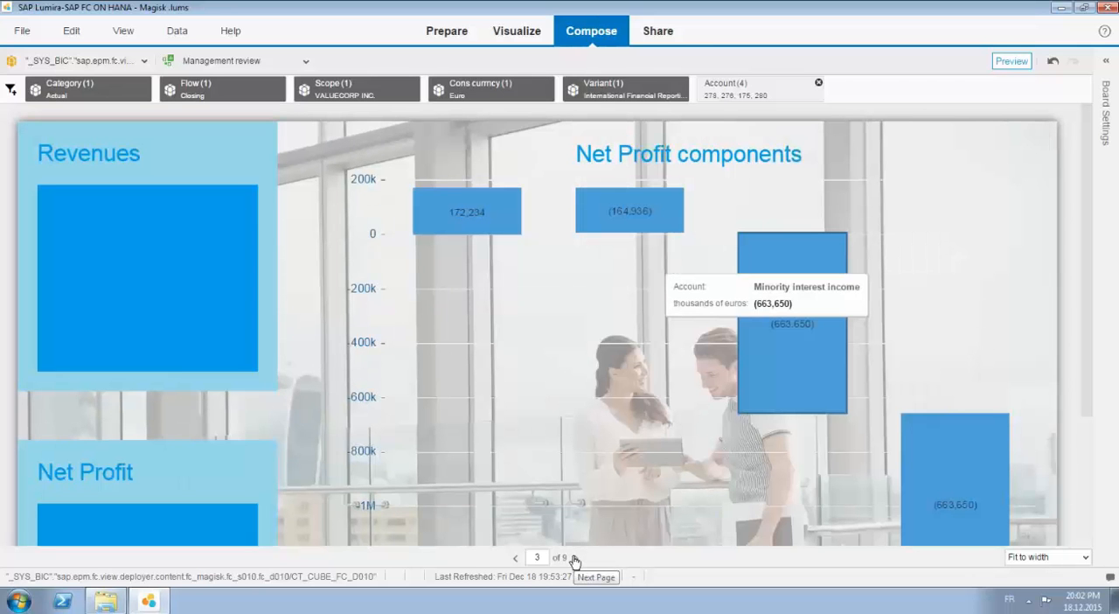
{"action": "left_click", "coordinate": [576, 557]}
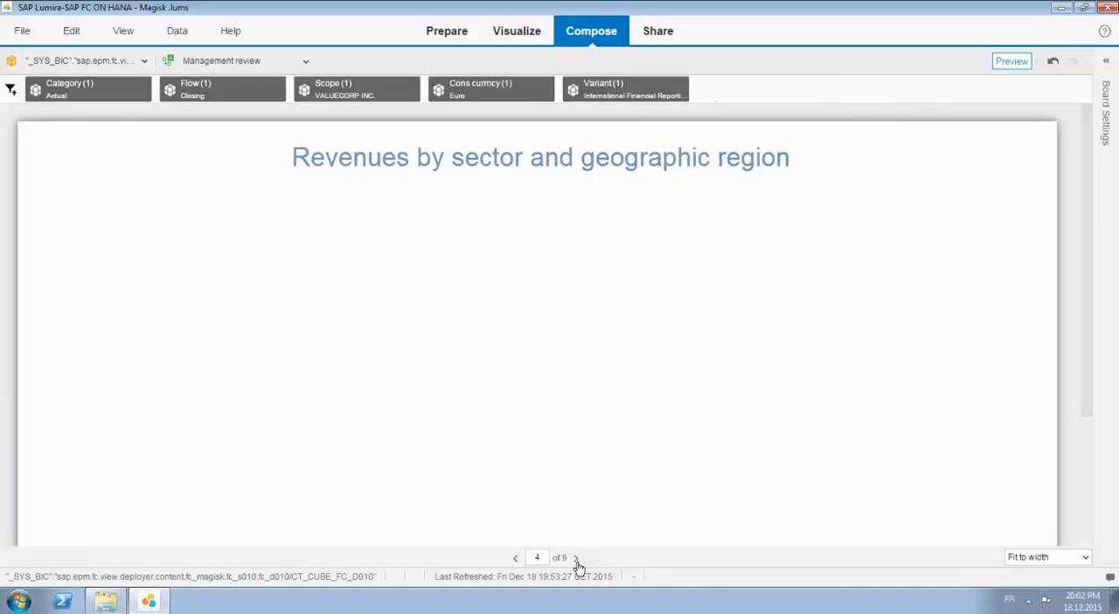
{"action": "left_click", "coordinate": [575, 557]}
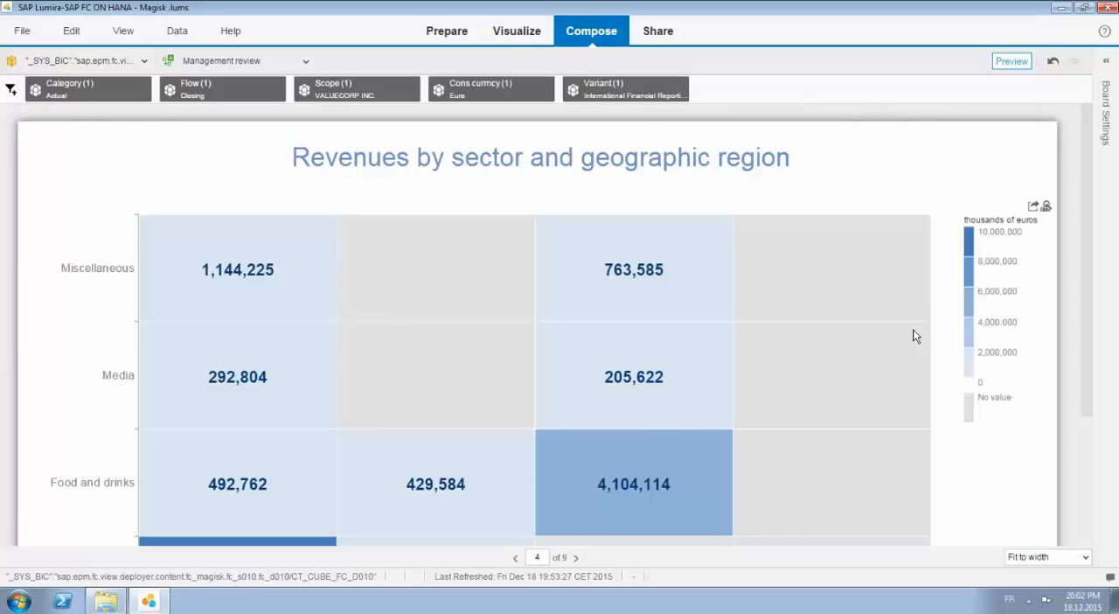
{"action": "scroll", "scroll_direction": "down", "scroll_amount": 3}
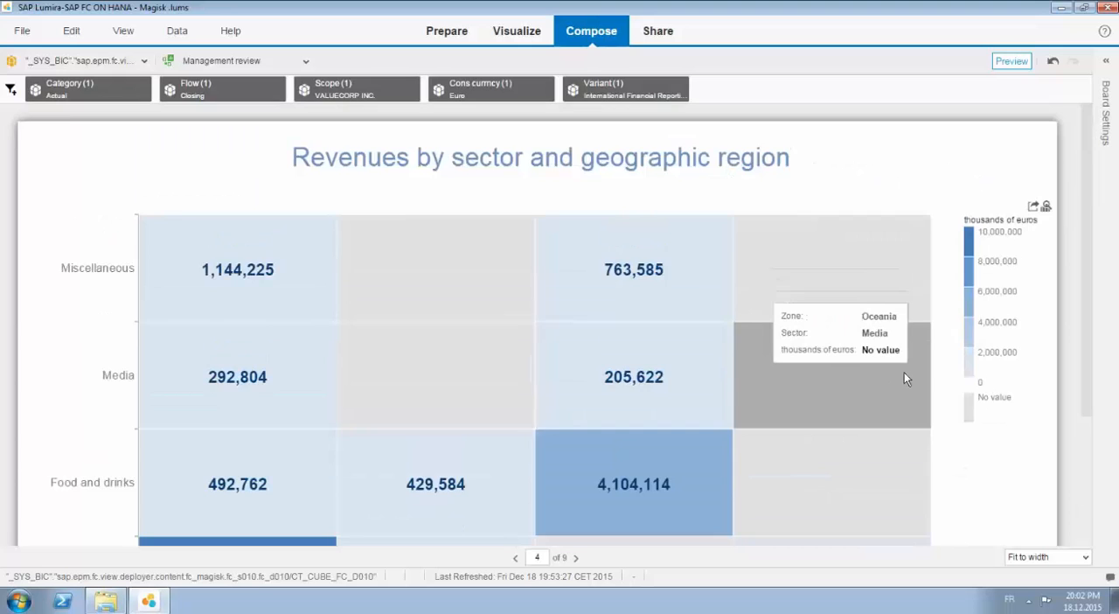
{"action": "mouse_move", "coordinate": [1060, 225]}
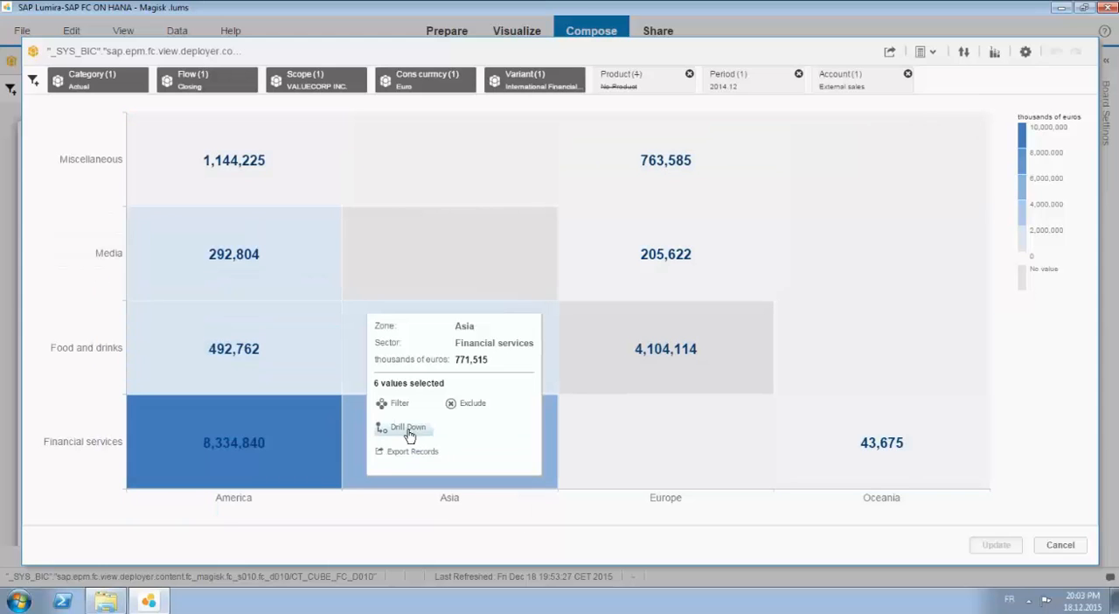
{"action": "left_click", "coordinate": [409, 426]}
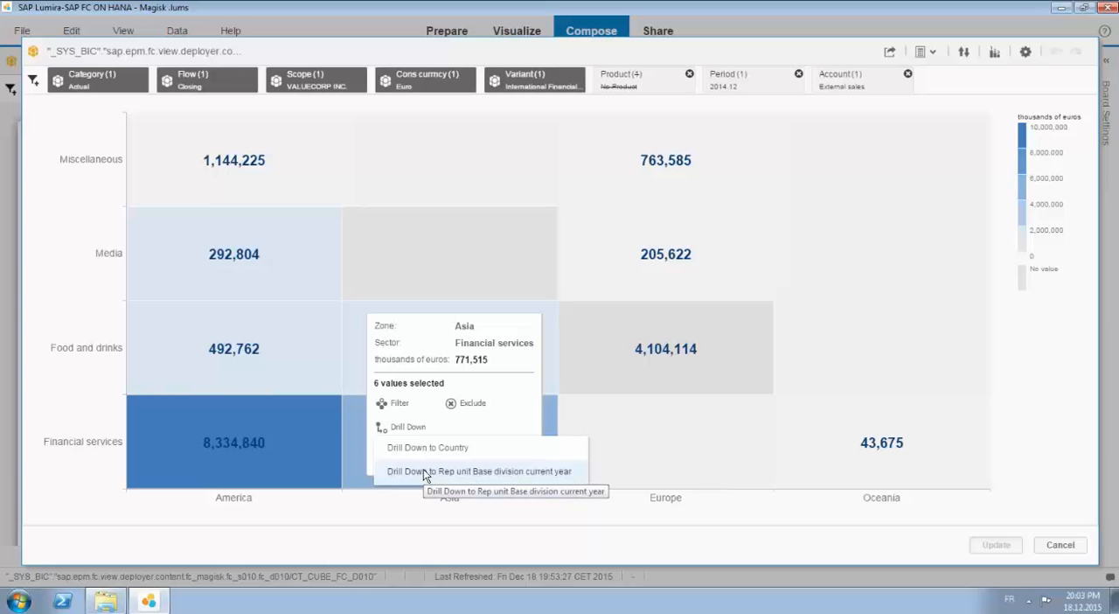
{"action": "left_click", "coordinate": [478, 470]}
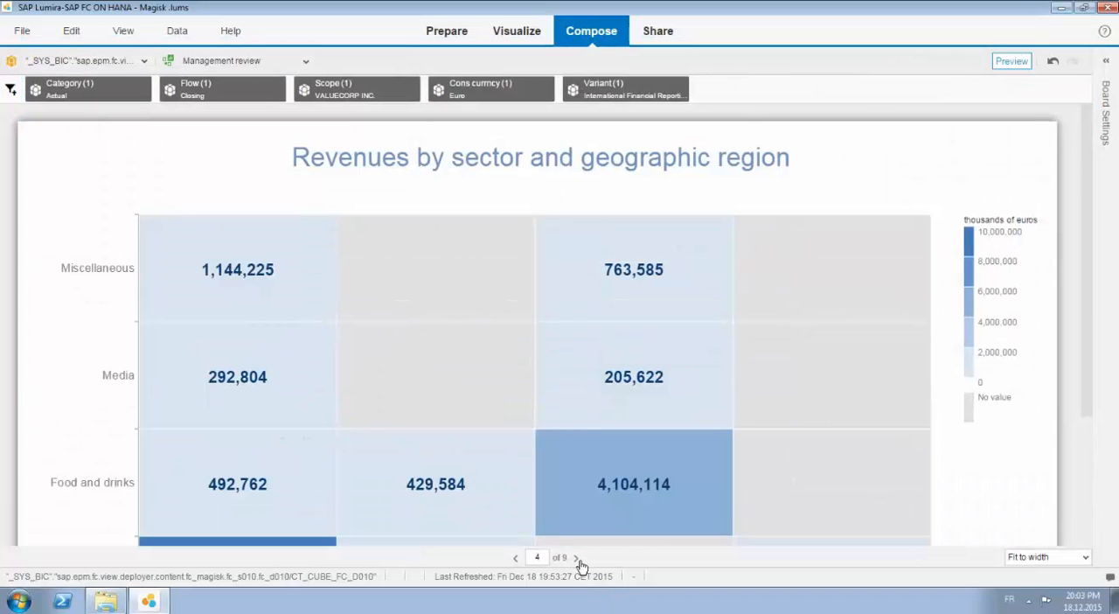
{"action": "left_click", "coordinate": [576, 557]}
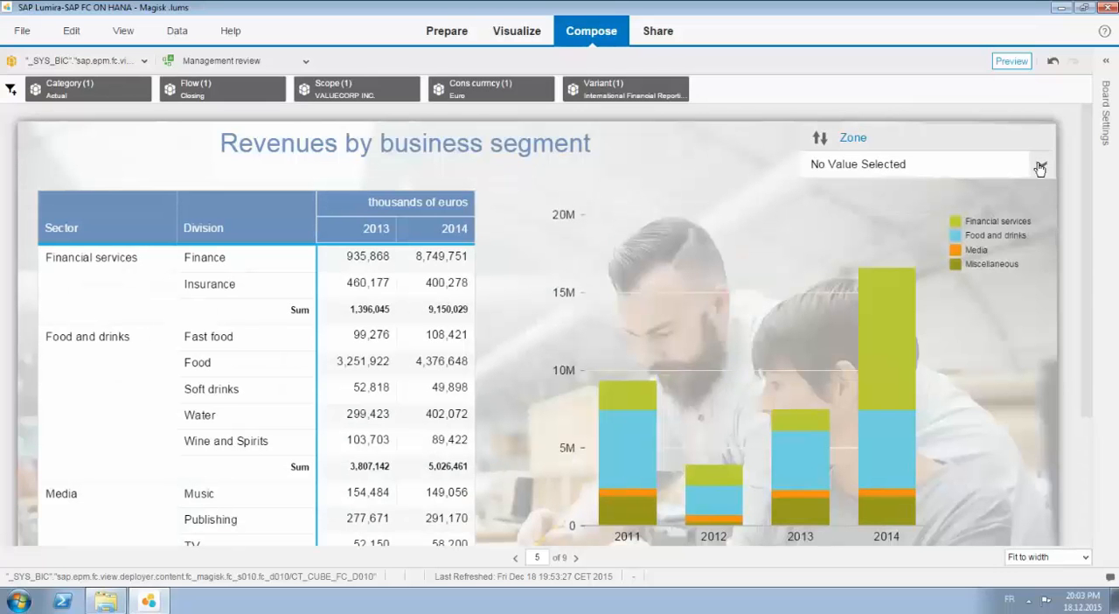
Restrict page 5's Zone control to Europe and Oceania, then advance to page 6.
{"action": "left_click", "coordinate": [1040, 164]}
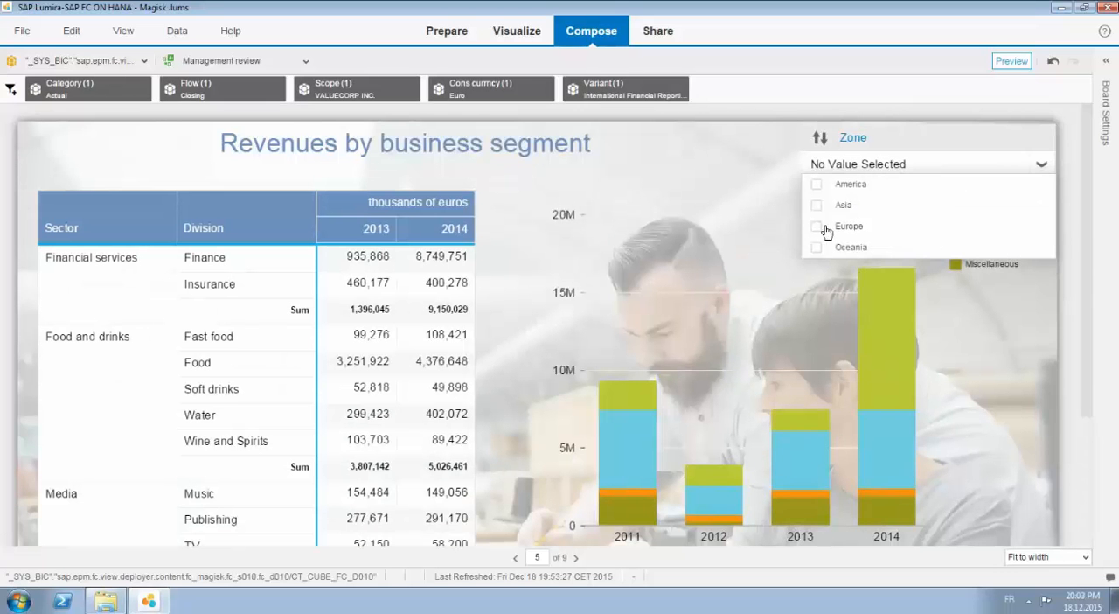
{"action": "left_click", "coordinate": [816, 227]}
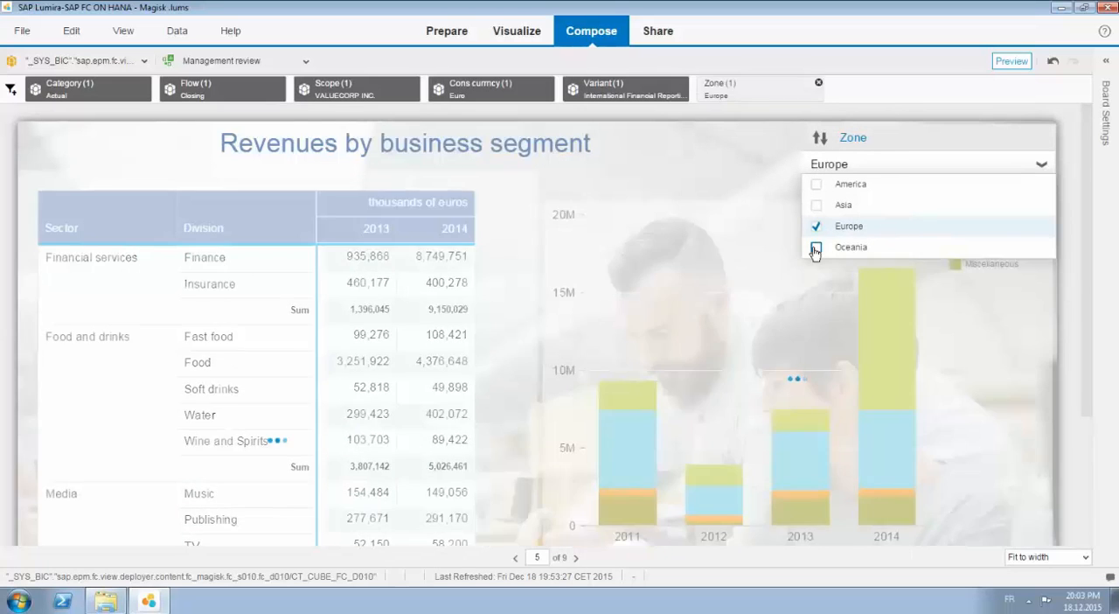
{"action": "left_click", "coordinate": [816, 246]}
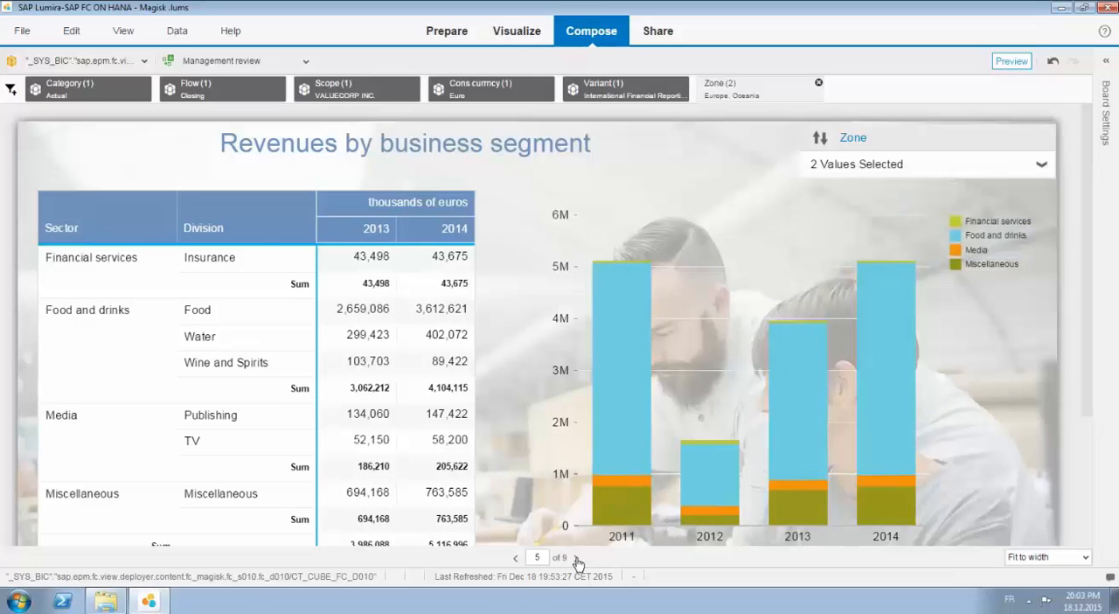
{"action": "left_click", "coordinate": [576, 557]}
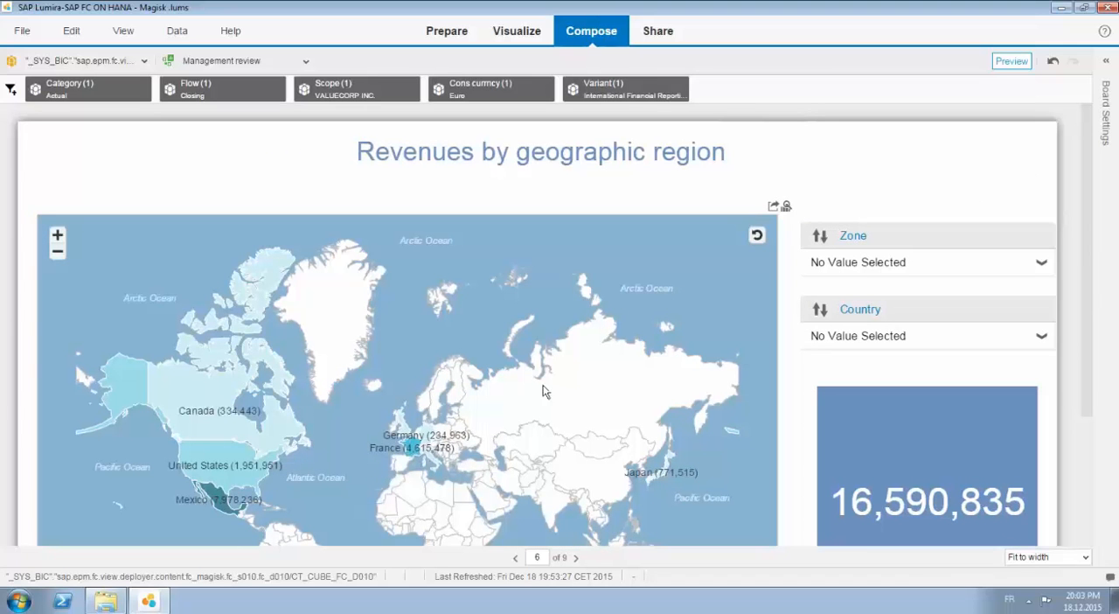
Exclude the United States from the page 6 map and toggle Mexico in the Country filter.
{"action": "scroll", "scroll_direction": "down", "scroll_amount": 3}
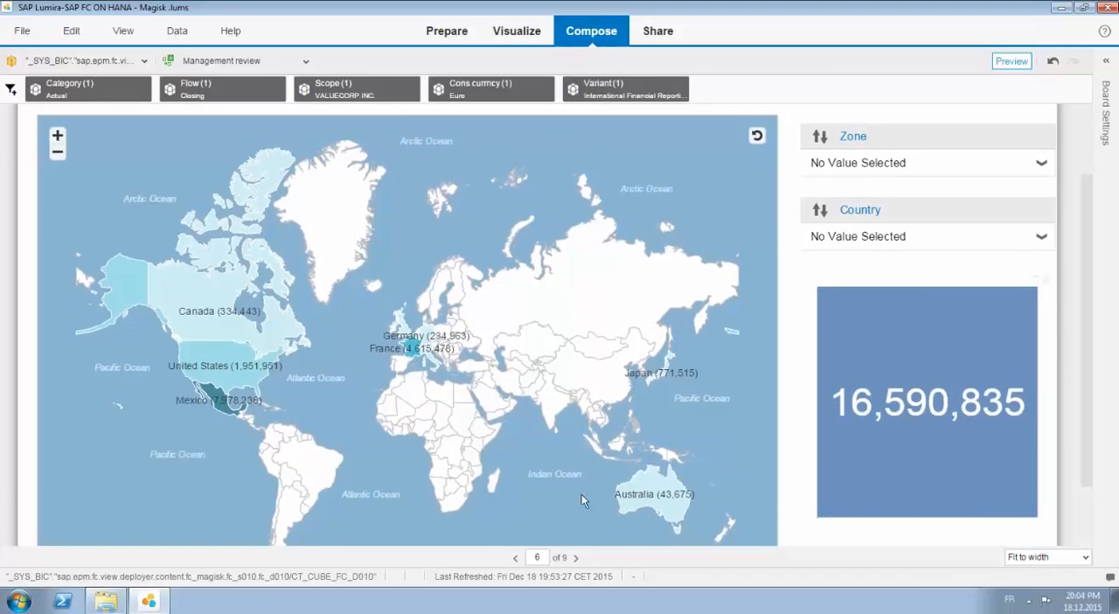
{"action": "mouse_move", "coordinate": [214, 374]}
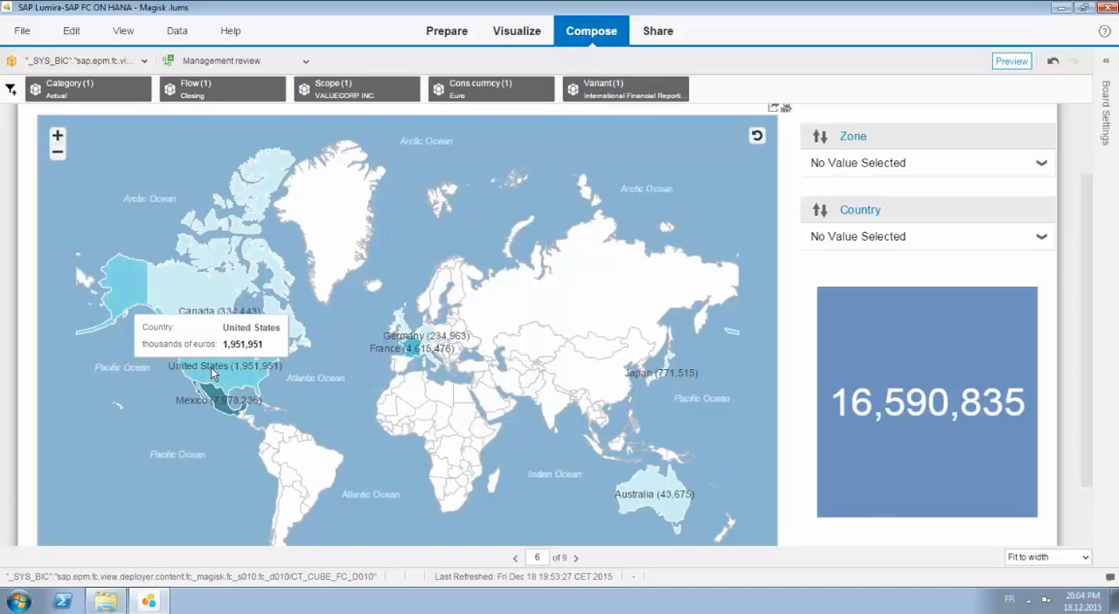
{"action": "right_click", "coordinate": [214, 367]}
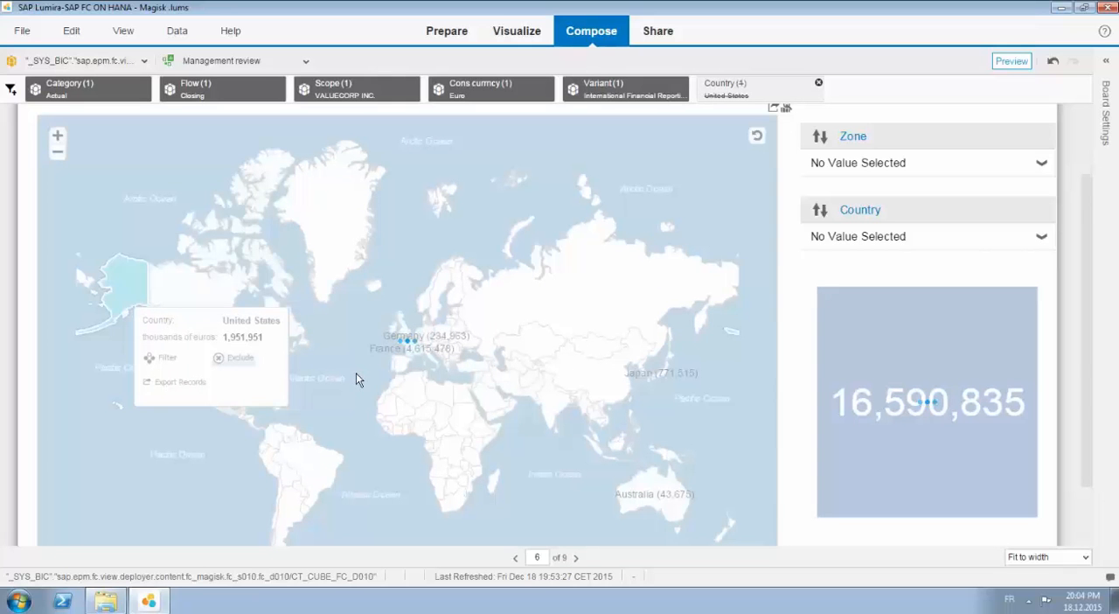
{"action": "mouse_move", "coordinate": [935, 187]}
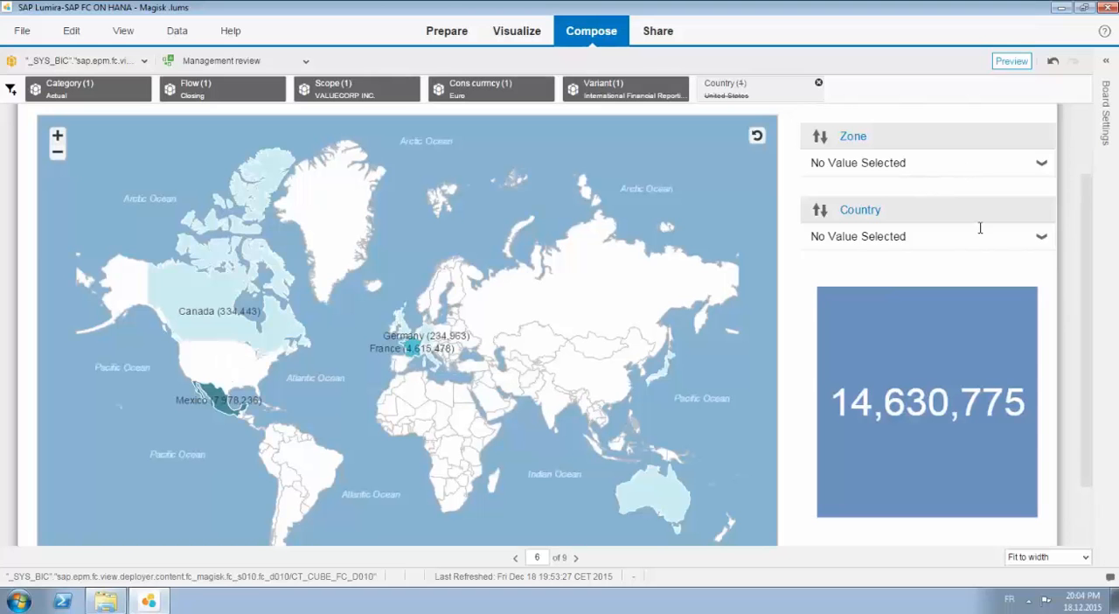
{"action": "left_click", "coordinate": [1041, 163]}
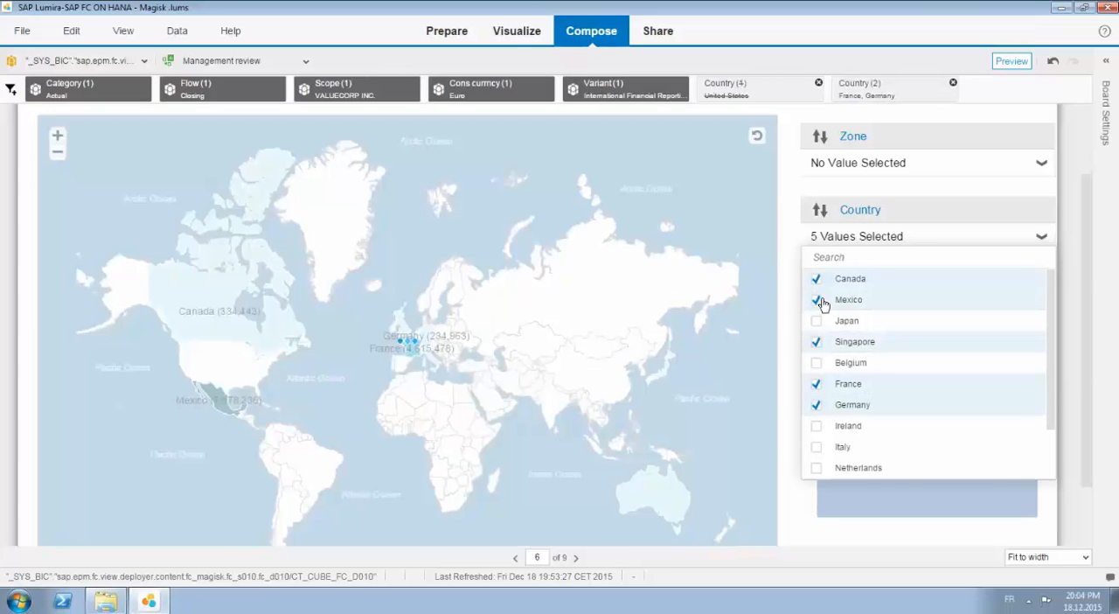
{"action": "left_click", "coordinate": [815, 299]}
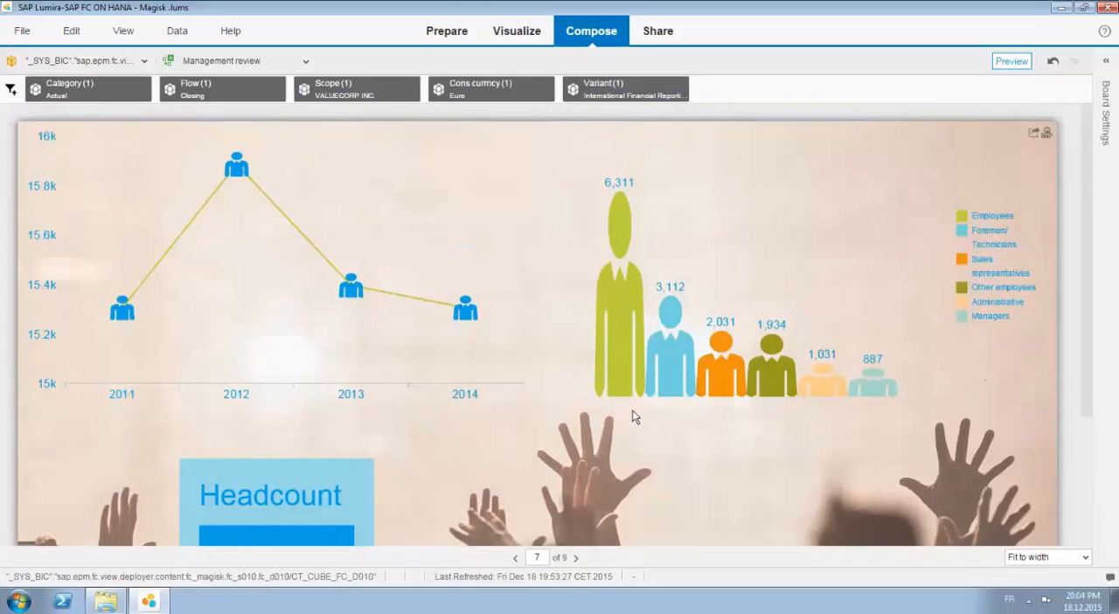
{"action": "mouse_move", "coordinate": [766, 437]}
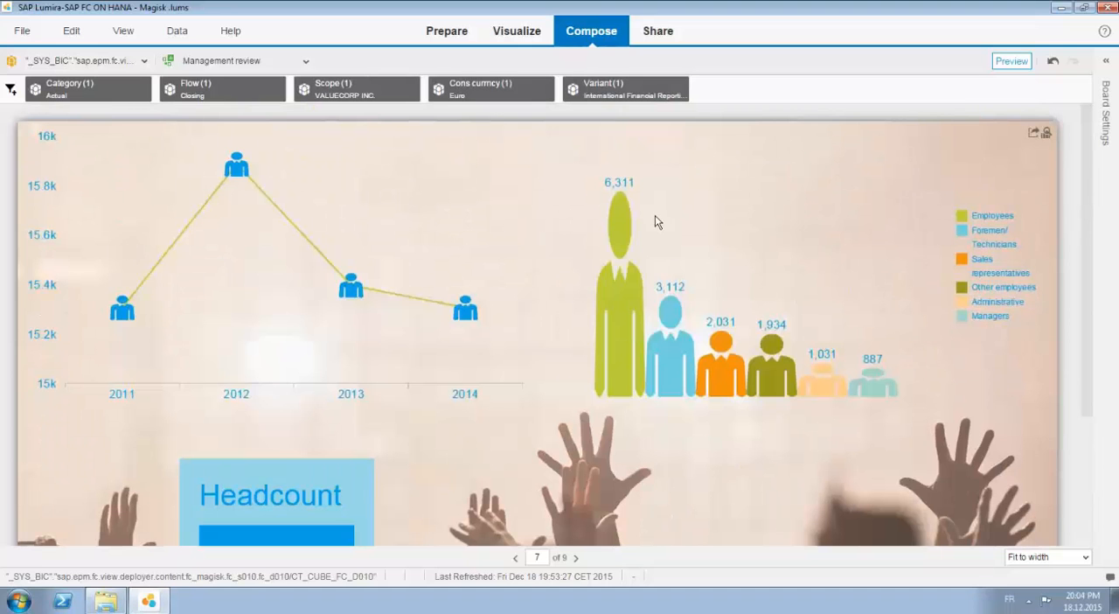
{"action": "mouse_move", "coordinate": [624, 210]}
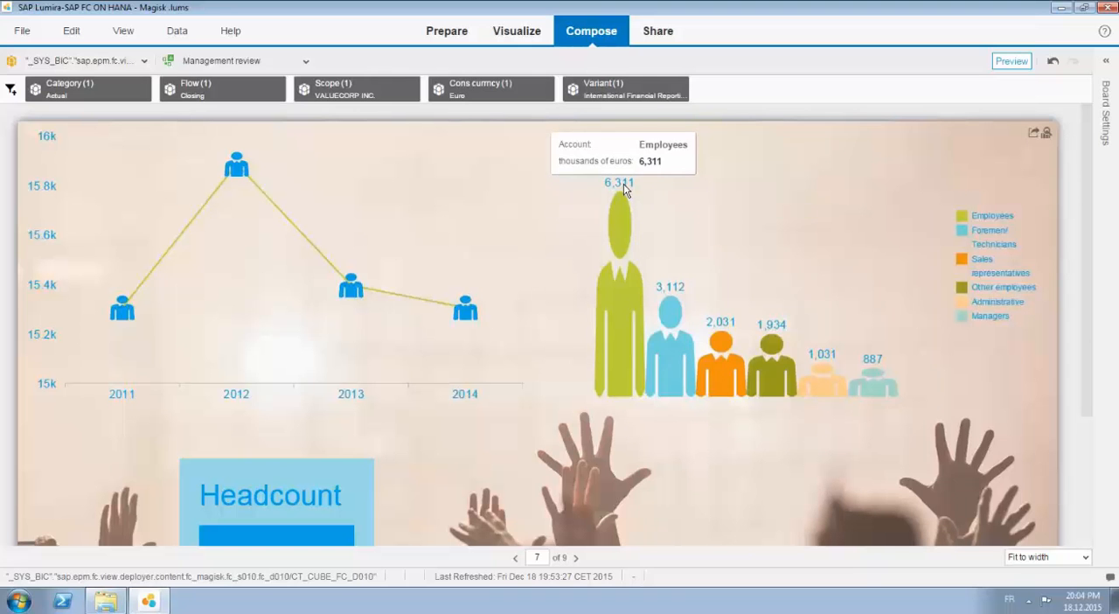
{"action": "mouse_move", "coordinate": [822, 376]}
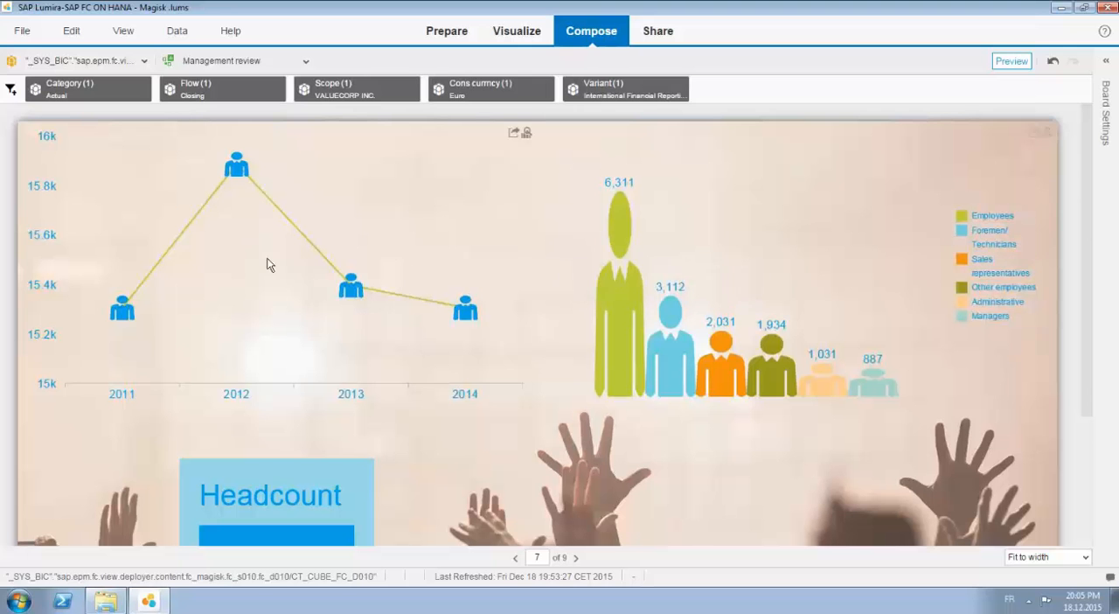
{"action": "mouse_move", "coordinate": [229, 181]}
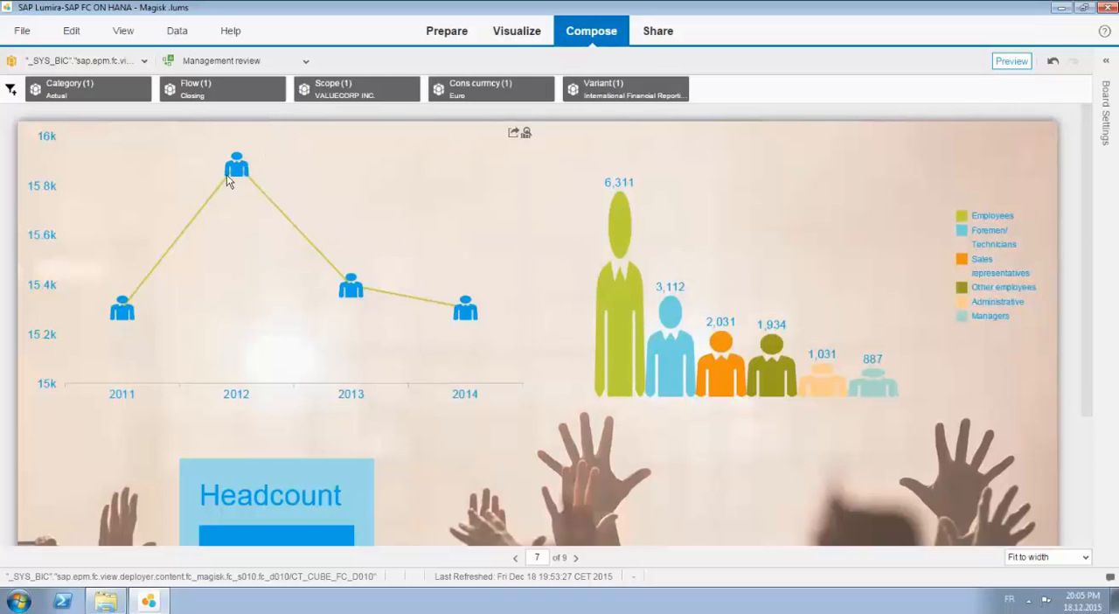
{"action": "mouse_move", "coordinate": [122, 311]}
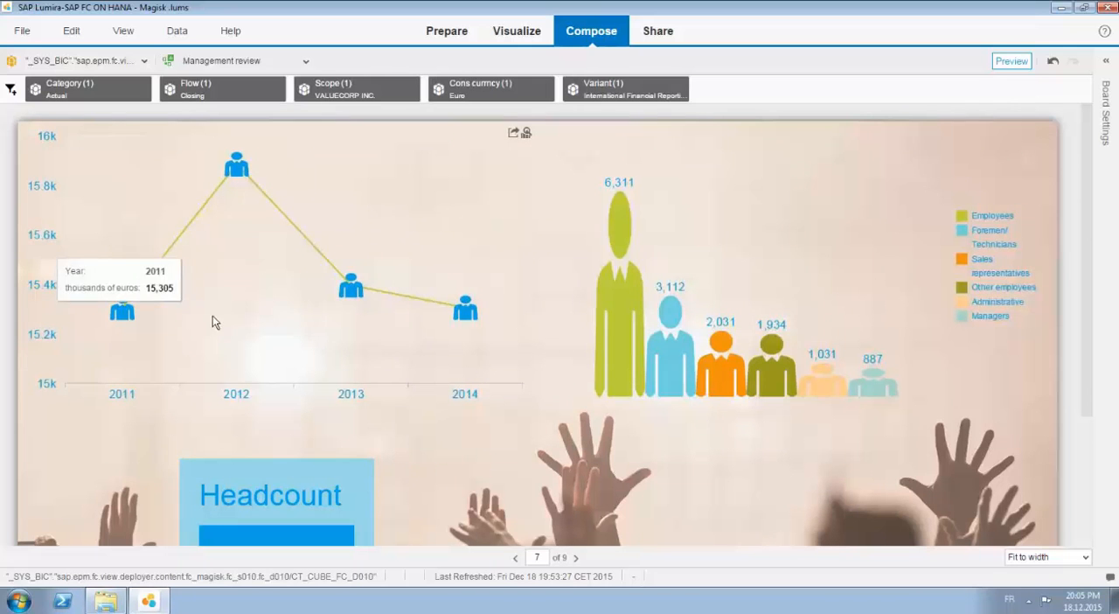
{"action": "mouse_move", "coordinate": [403, 442]}
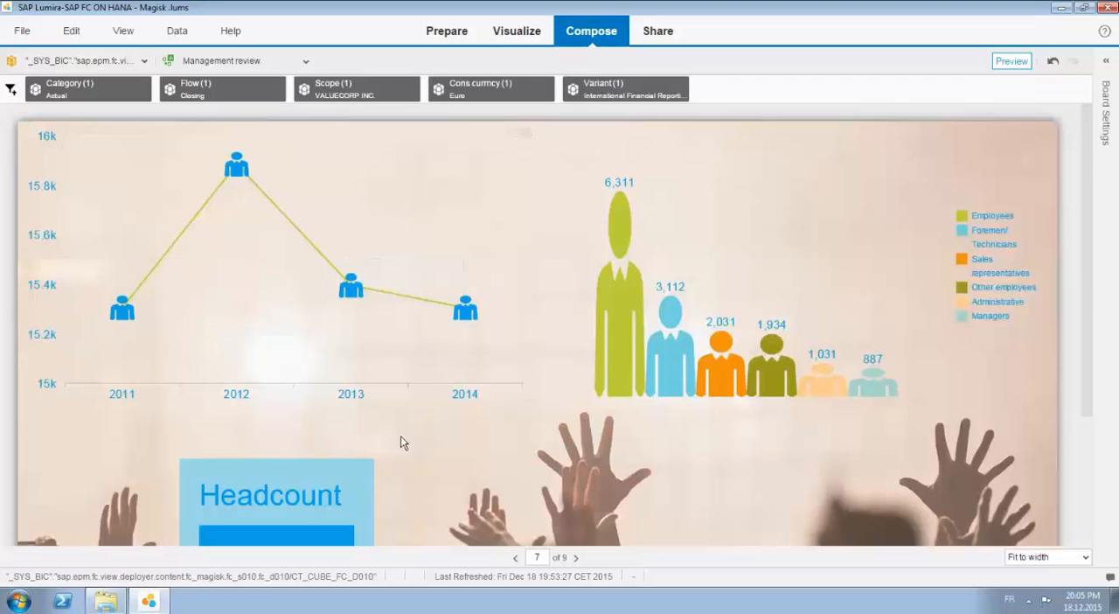
Scroll through page 7's headcount by year and by employee category charts.
{"action": "scroll", "scroll_direction": "down", "scroll_amount": 3}
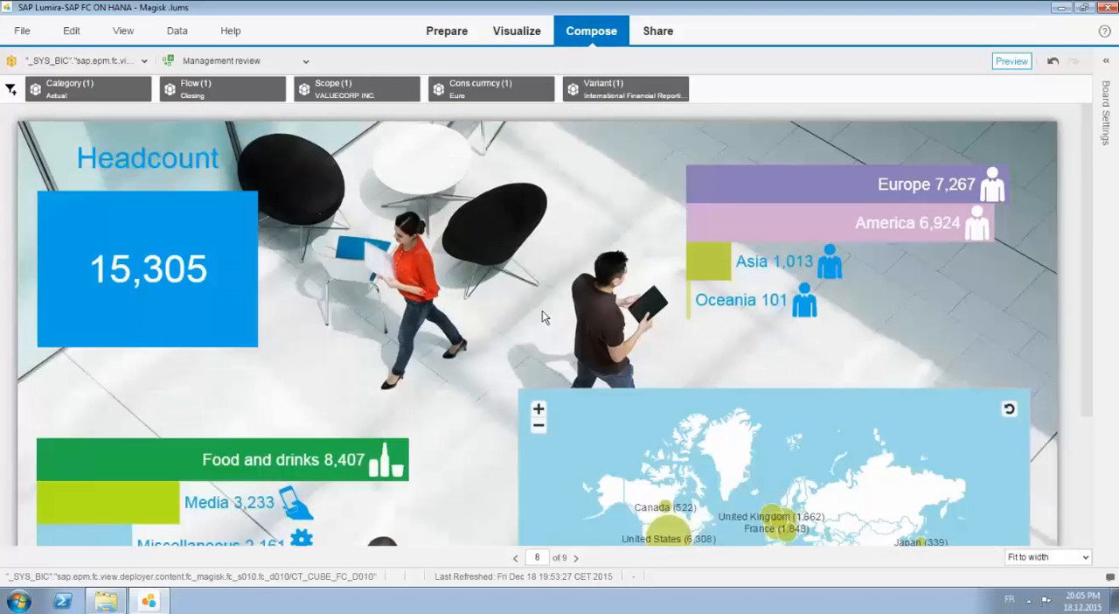
Scroll through page 8's regional, sector and country headcount charts, then advance to page 9.
{"action": "scroll", "scroll_direction": "down", "scroll_amount": 3}
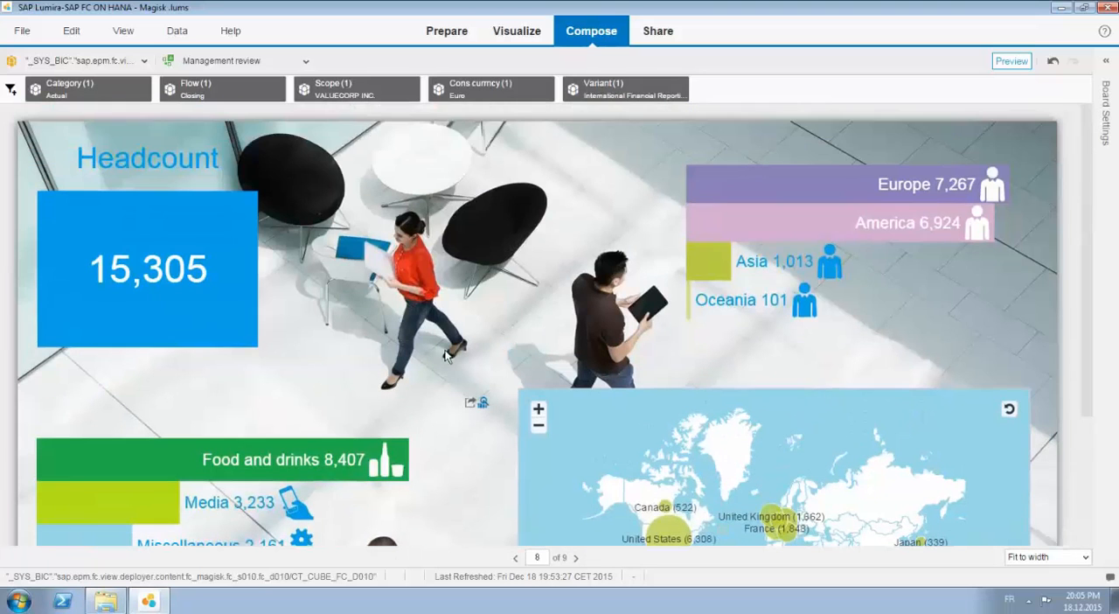
{"action": "scroll", "scroll_direction": "down", "scroll_amount": 3}
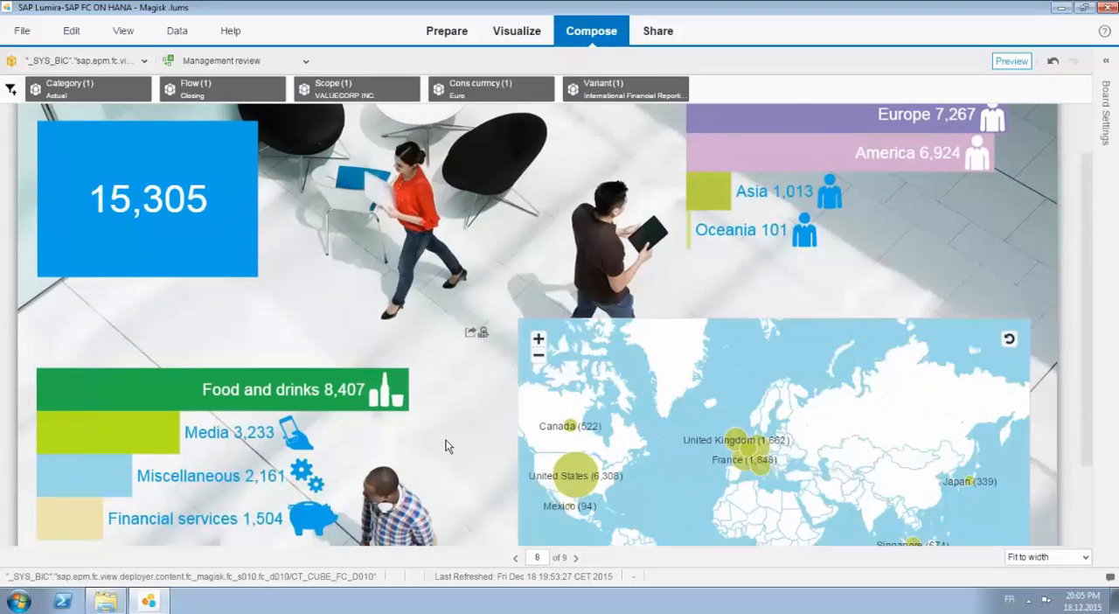
{"action": "scroll", "scroll_direction": "down", "scroll_amount": 3}
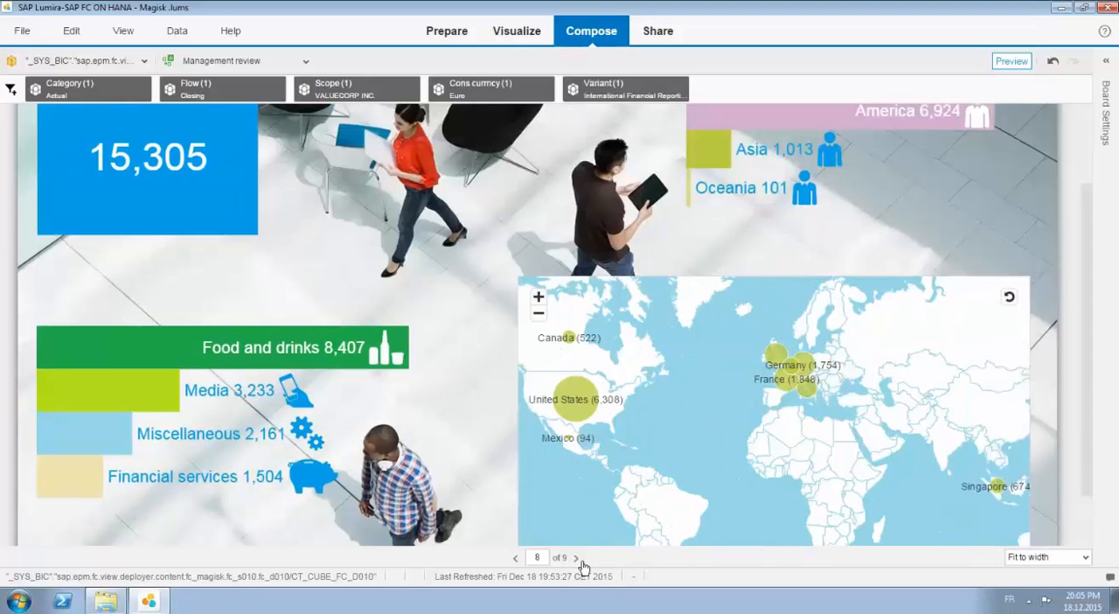
{"action": "left_click", "coordinate": [575, 557]}
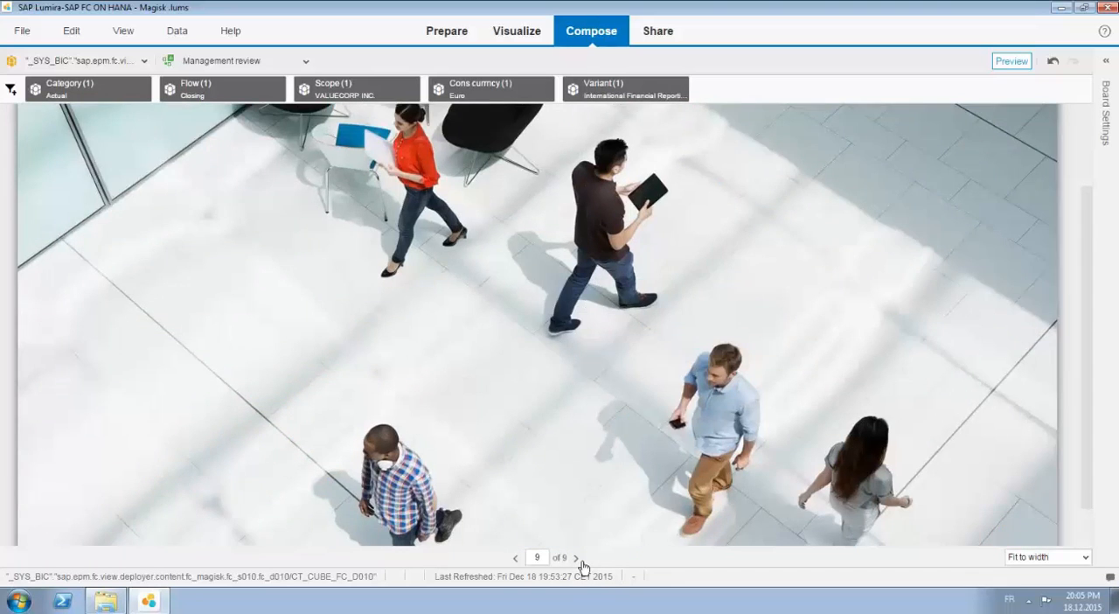
{"action": "left_click", "coordinate": [576, 557]}
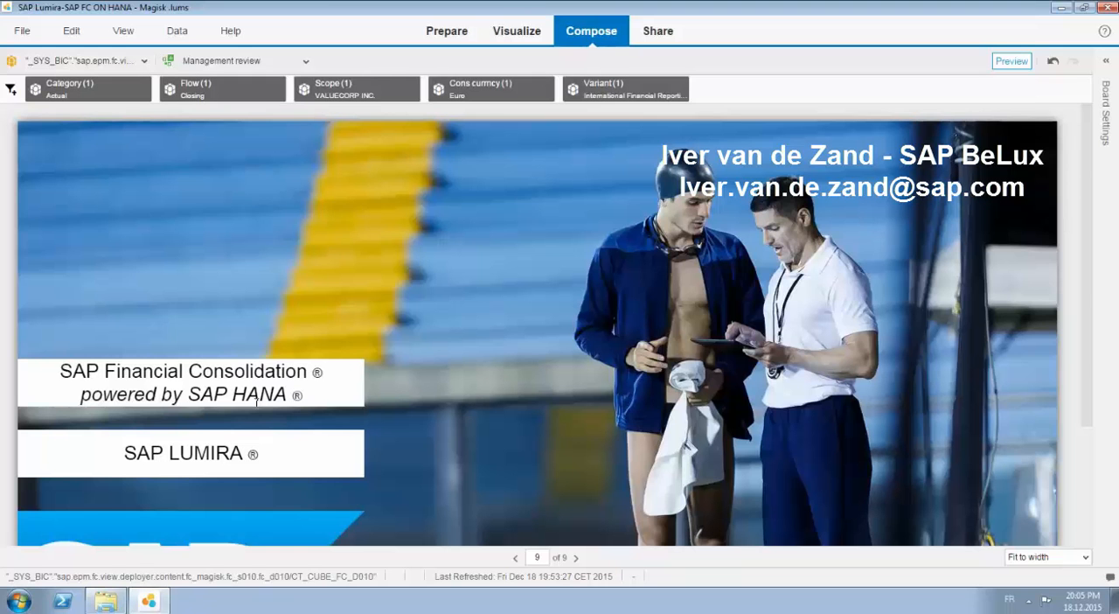
{"action": "mouse_move", "coordinate": [545, 404]}
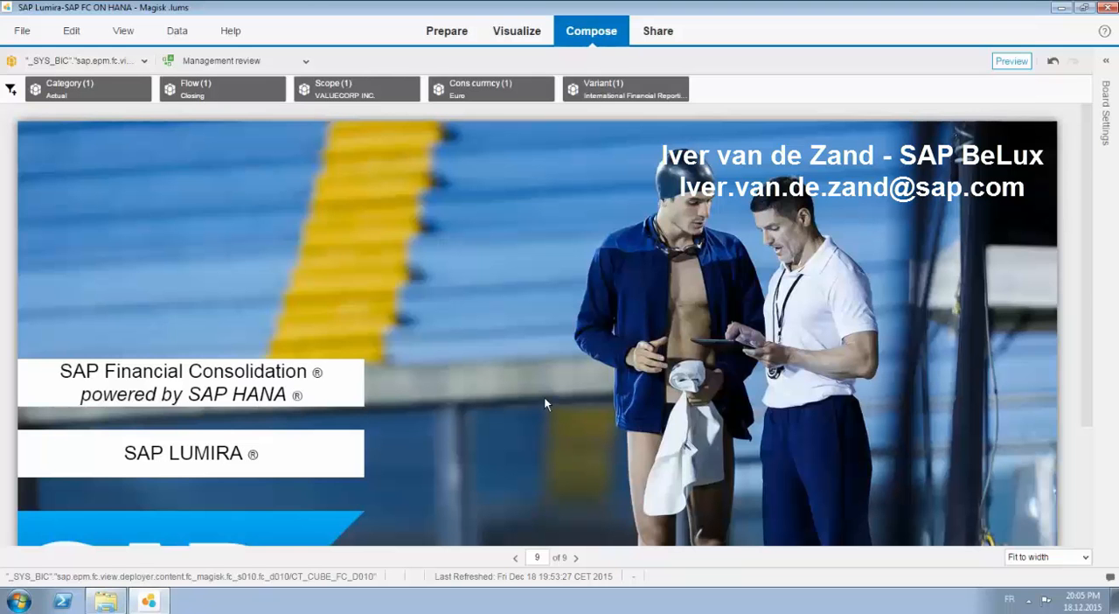